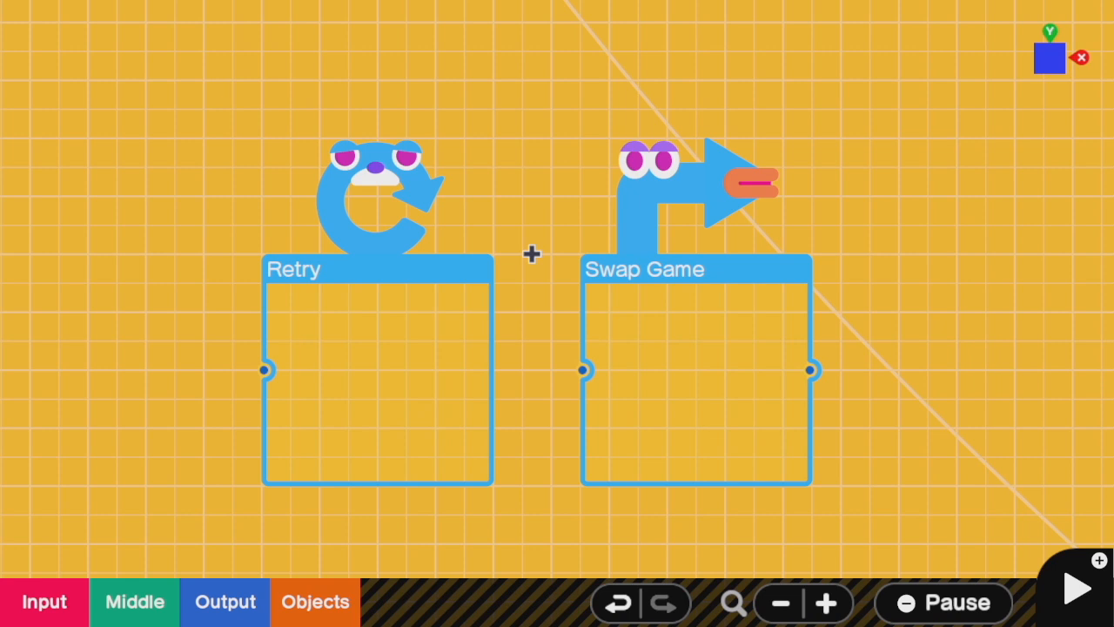
# Run the space platform game and move the red character around the green platform.
pyautogui.click(1076, 589)
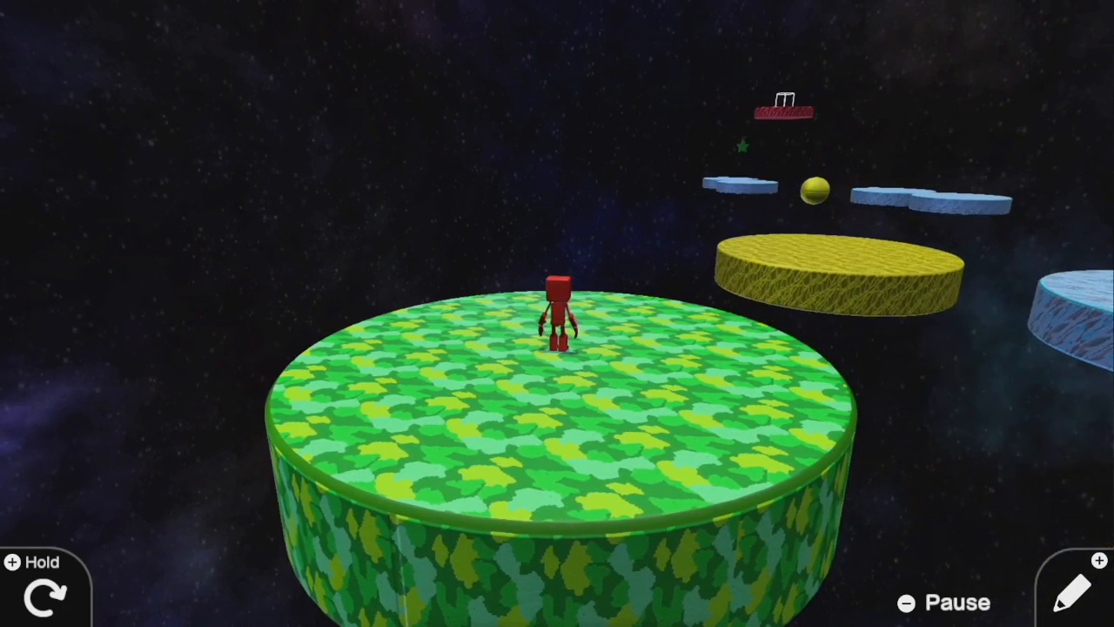
pyautogui.click(1060, 595)
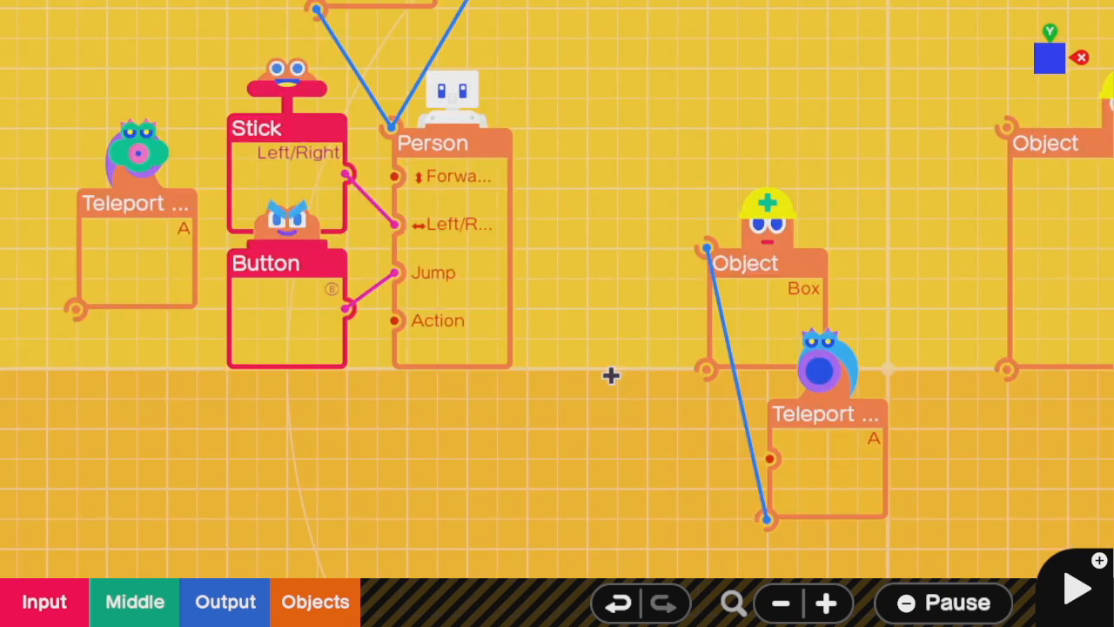
pyautogui.moveTo(747, 293)
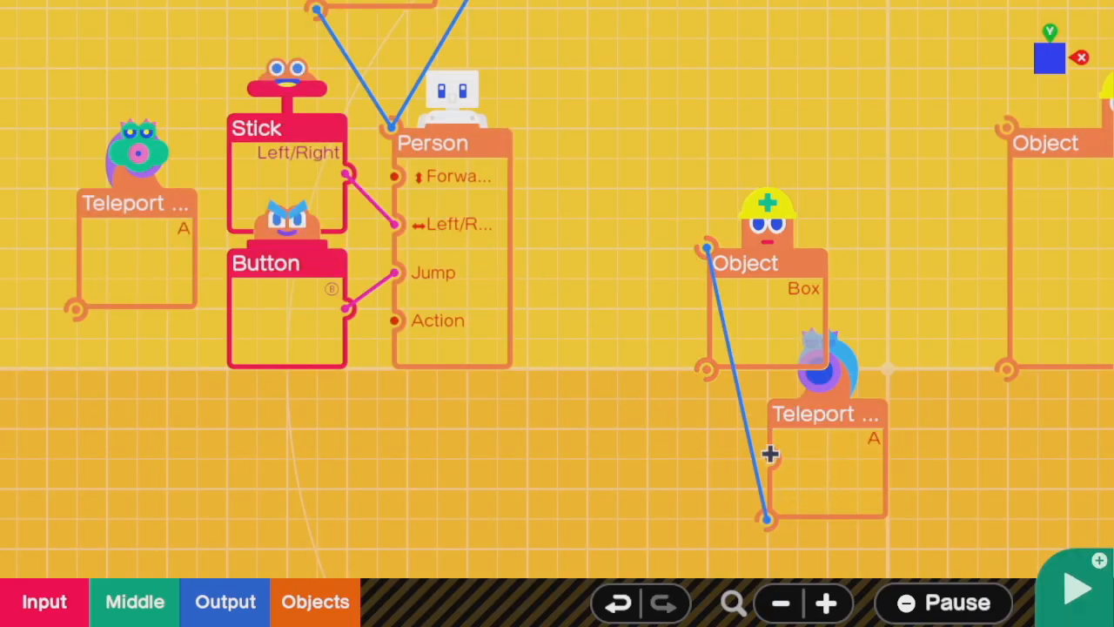
# Inspect the Teleport, Touch-Sensor and Location Nodons, then run a quick test of the scene.
pyautogui.click(1076, 589)
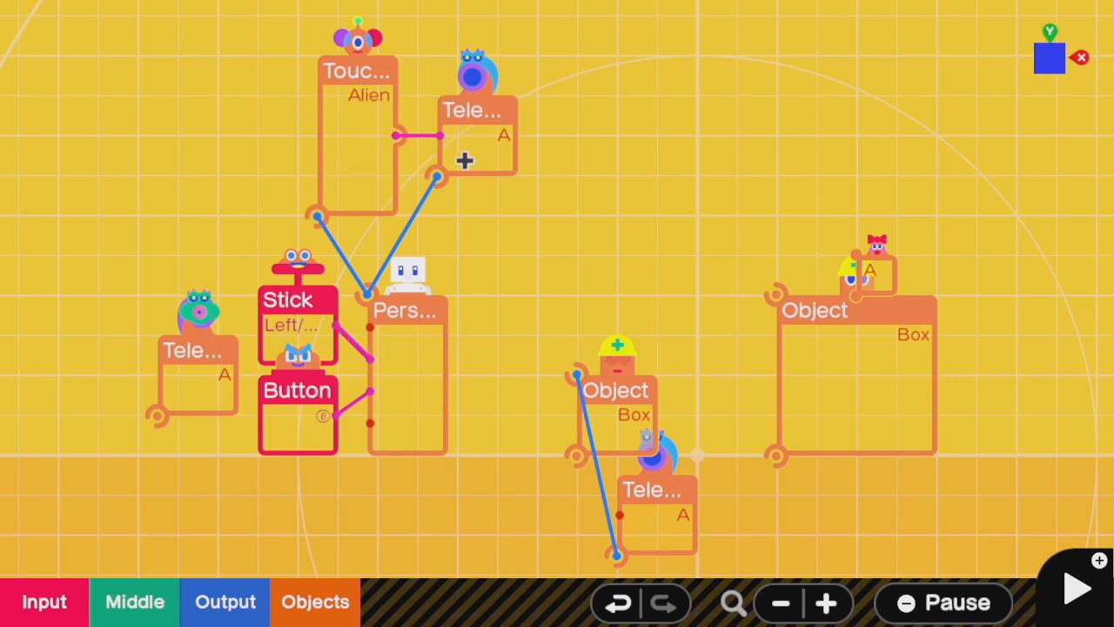
pyautogui.click(1076, 588)
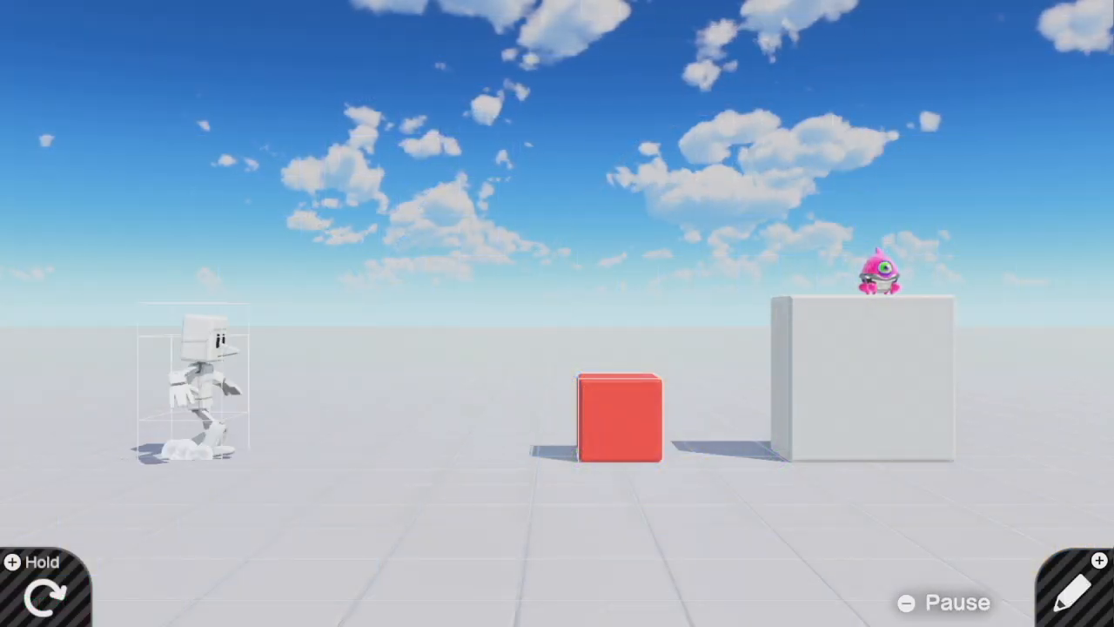
pyautogui.click(1078, 592)
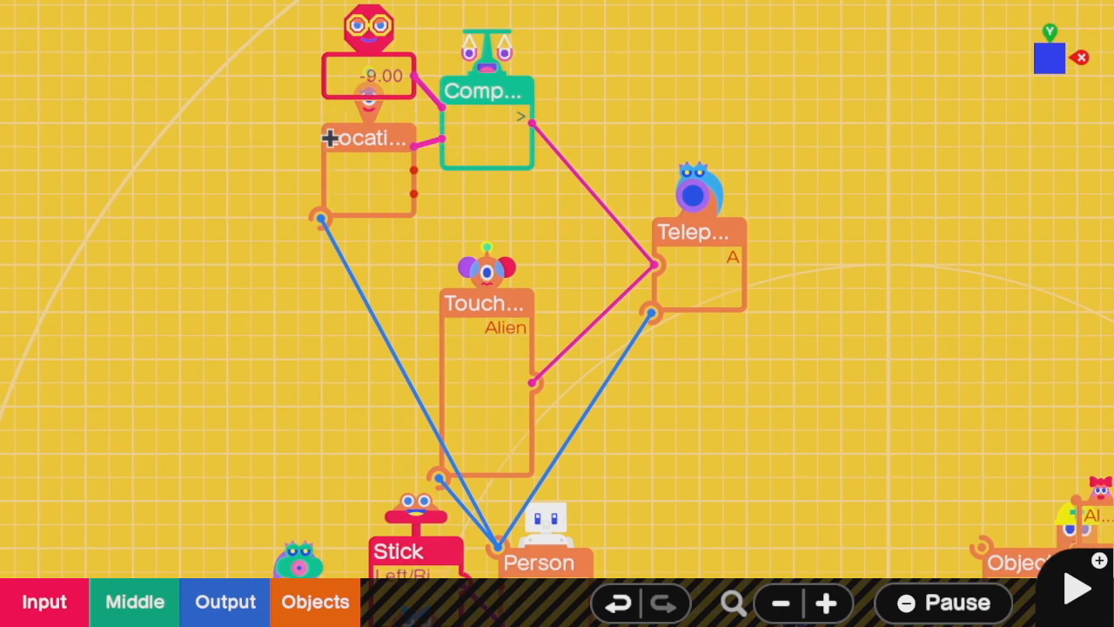
pyautogui.moveTo(366, 139)
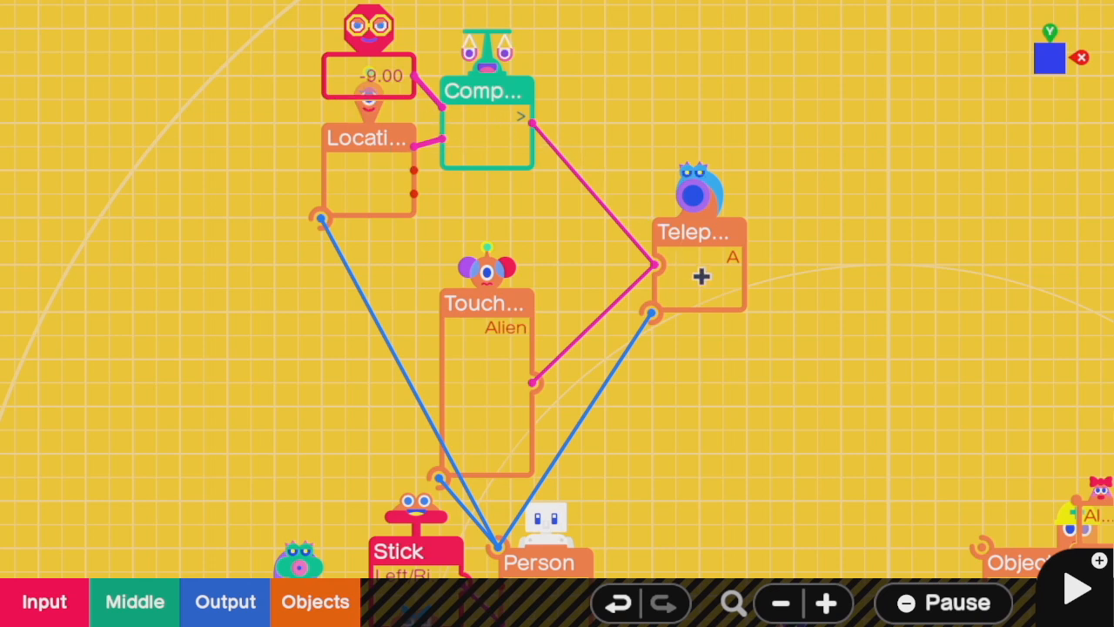
pyautogui.click(1076, 589)
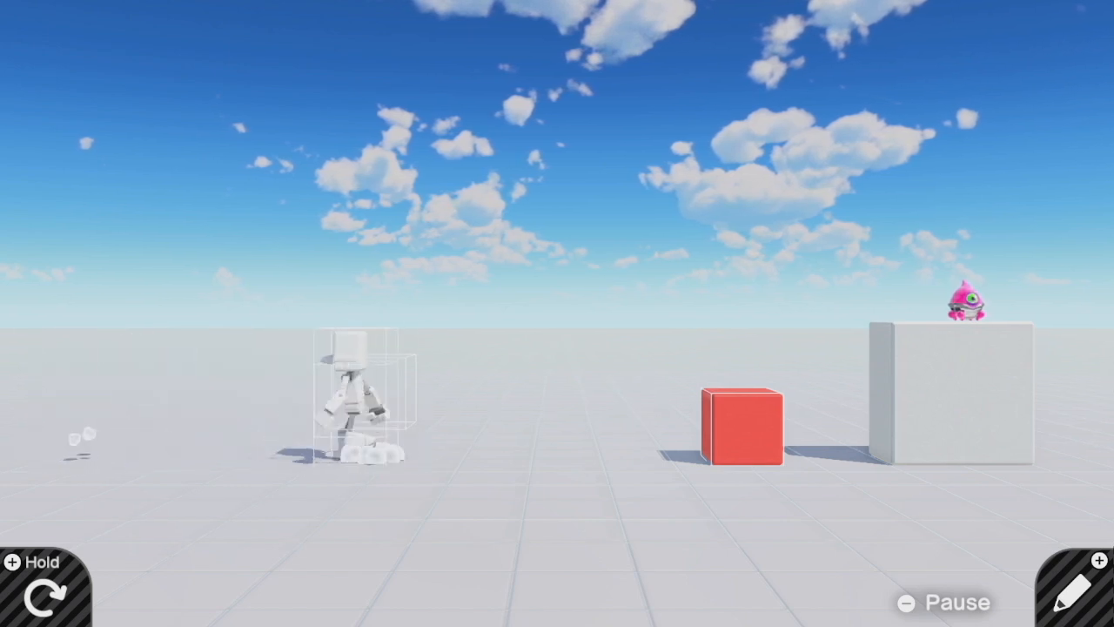
# Return to programming and examine the Object Box Nodon's settings.
pyautogui.click(1076, 592)
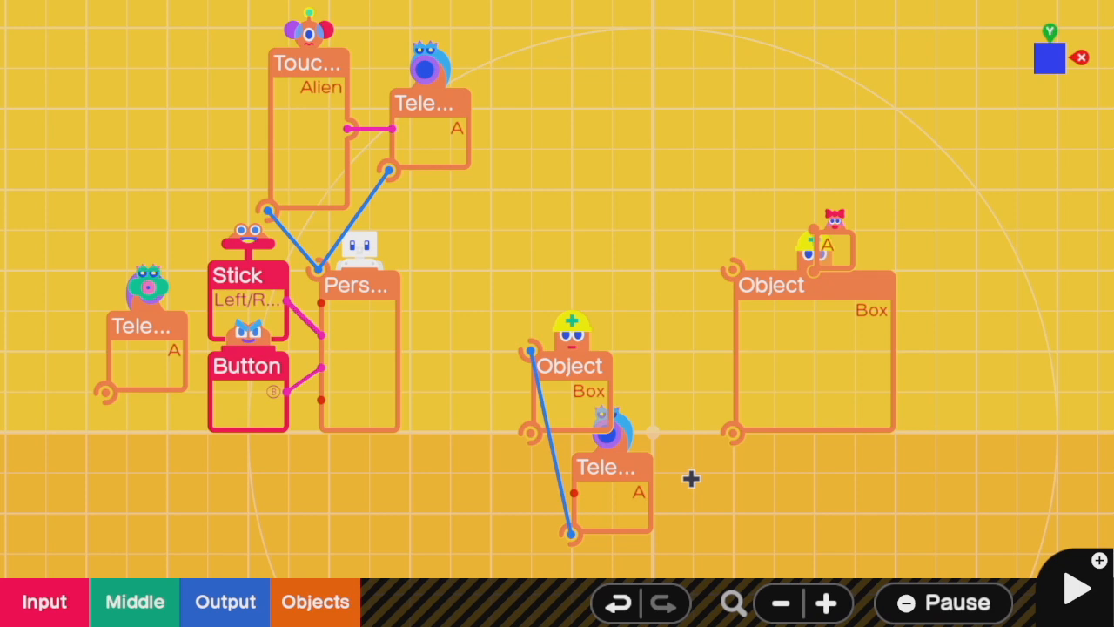
pyautogui.moveTo(539, 381)
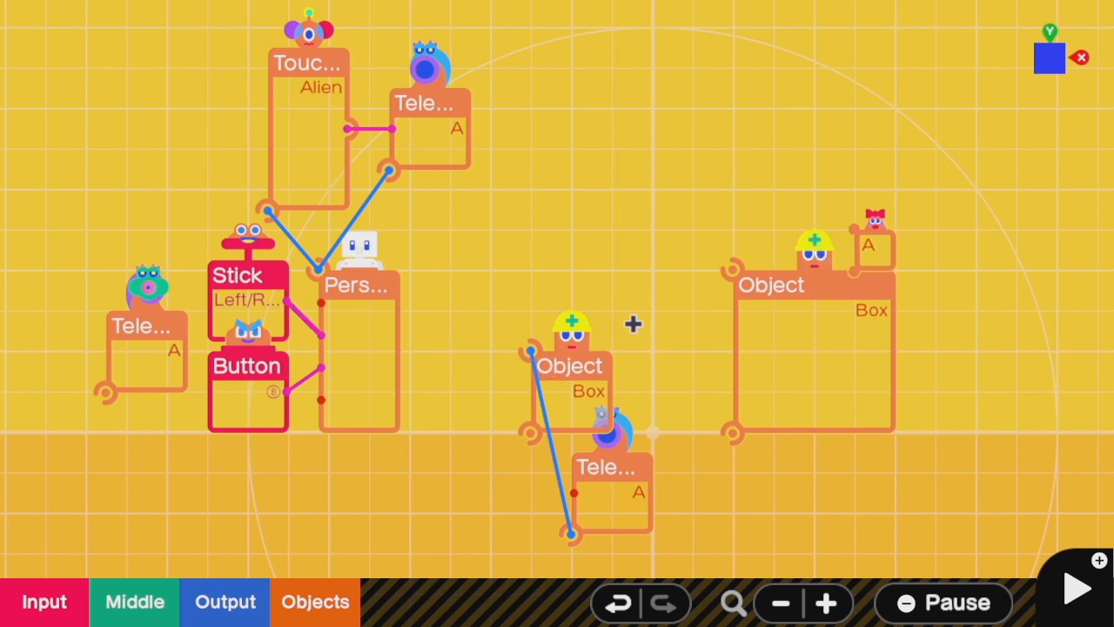
pyautogui.moveTo(612, 460)
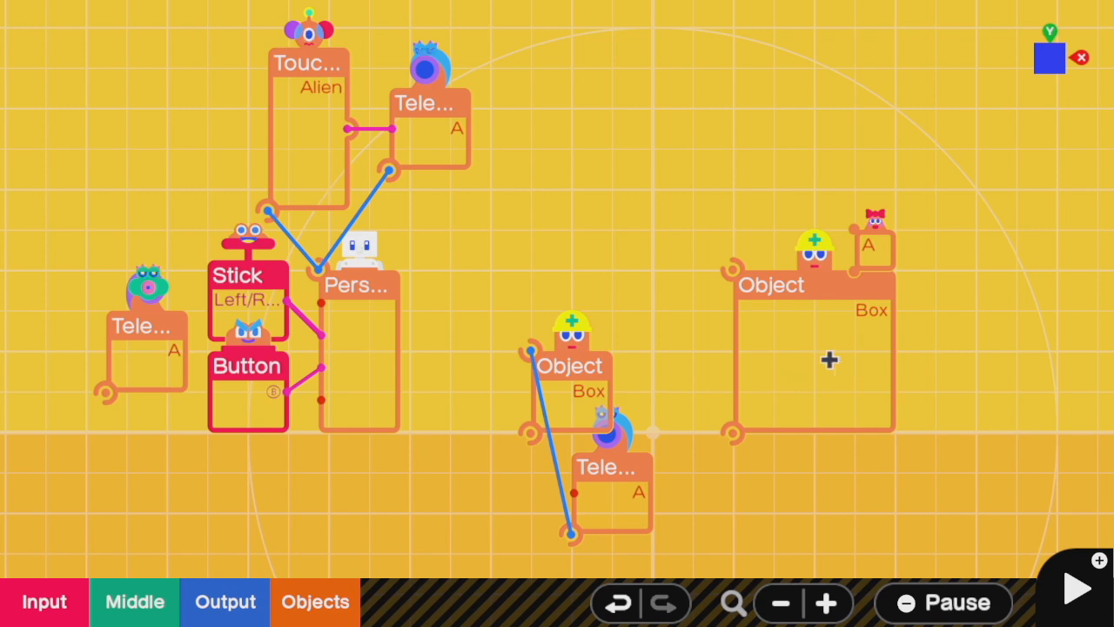
pyautogui.click(1076, 588)
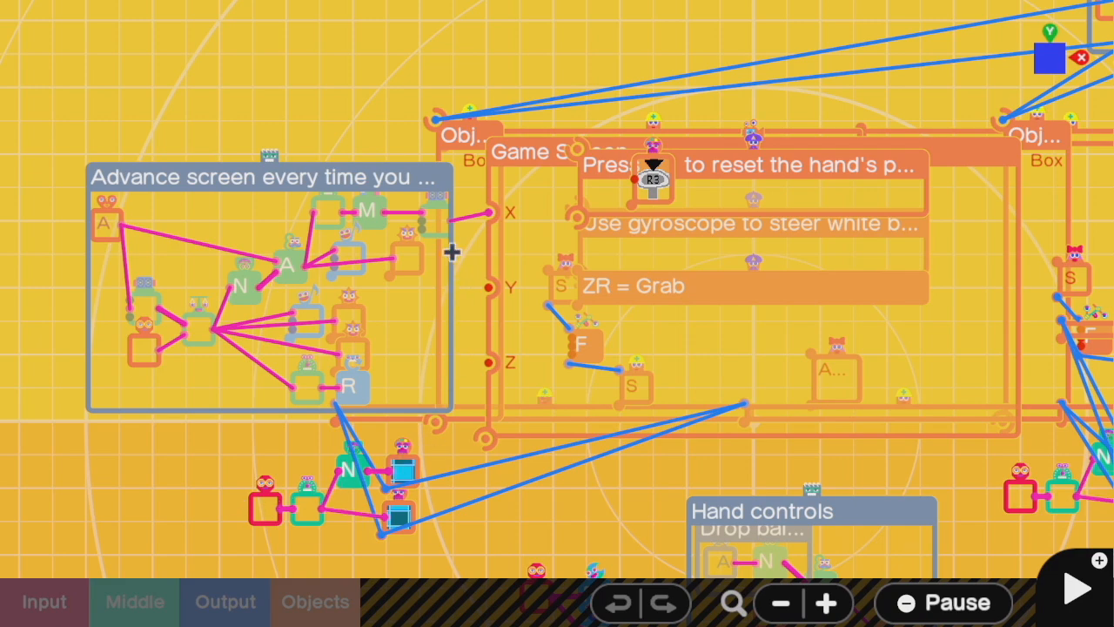
pyautogui.moveTo(310, 161)
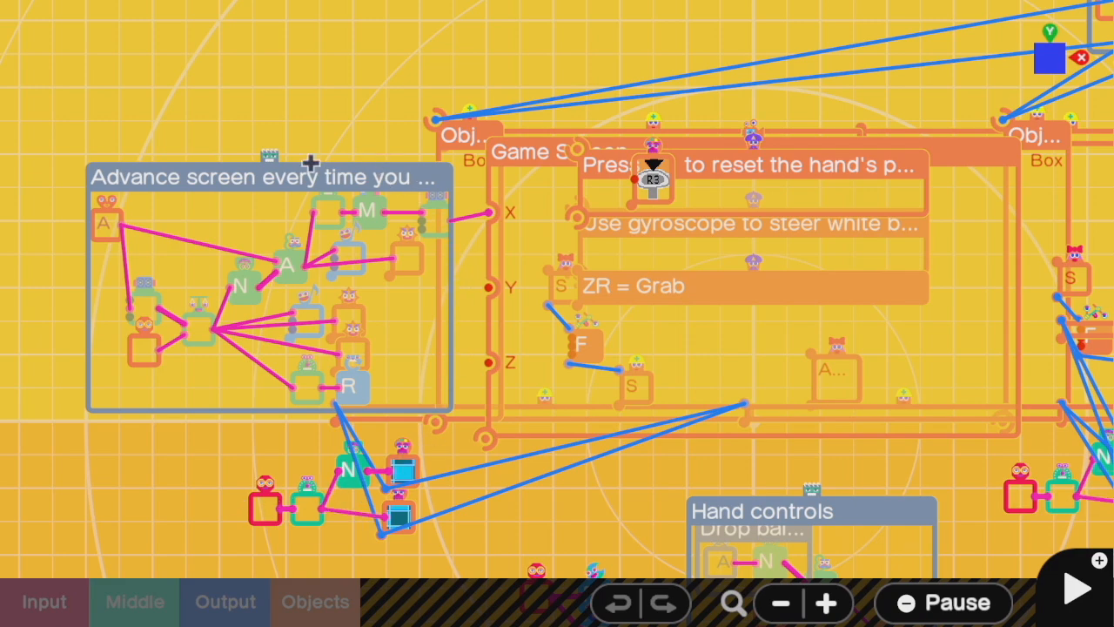
# Bring up the larger game's programming screen with its commented Nodon groups.
pyautogui.click(1076, 588)
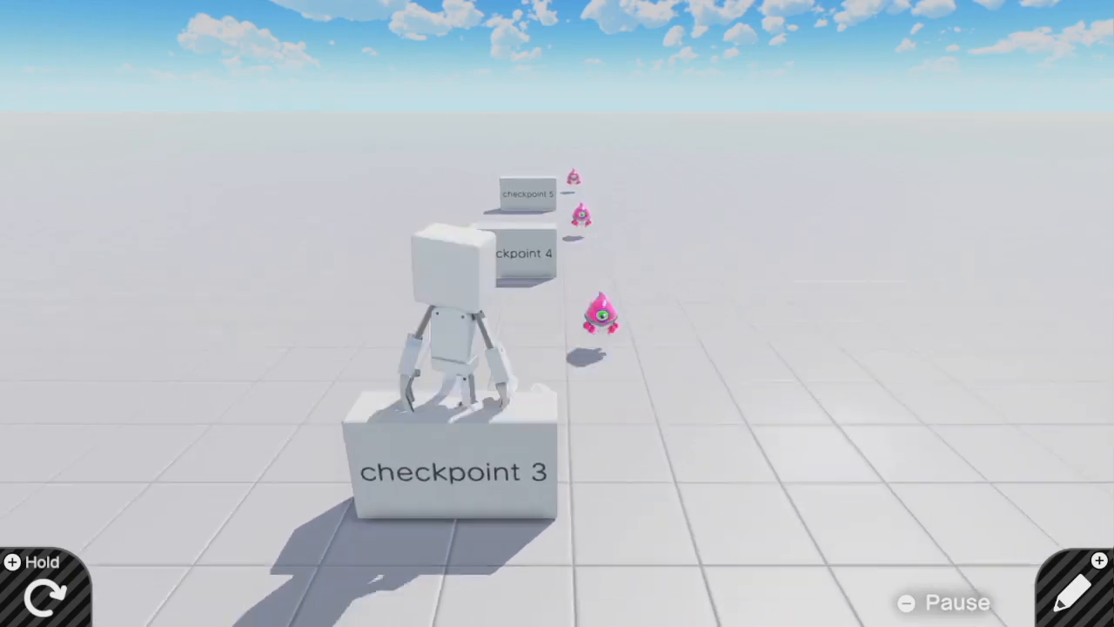
# Run the checkpoint course and walk the robot onto the checkpoint 3 block.
pyautogui.click(1077, 589)
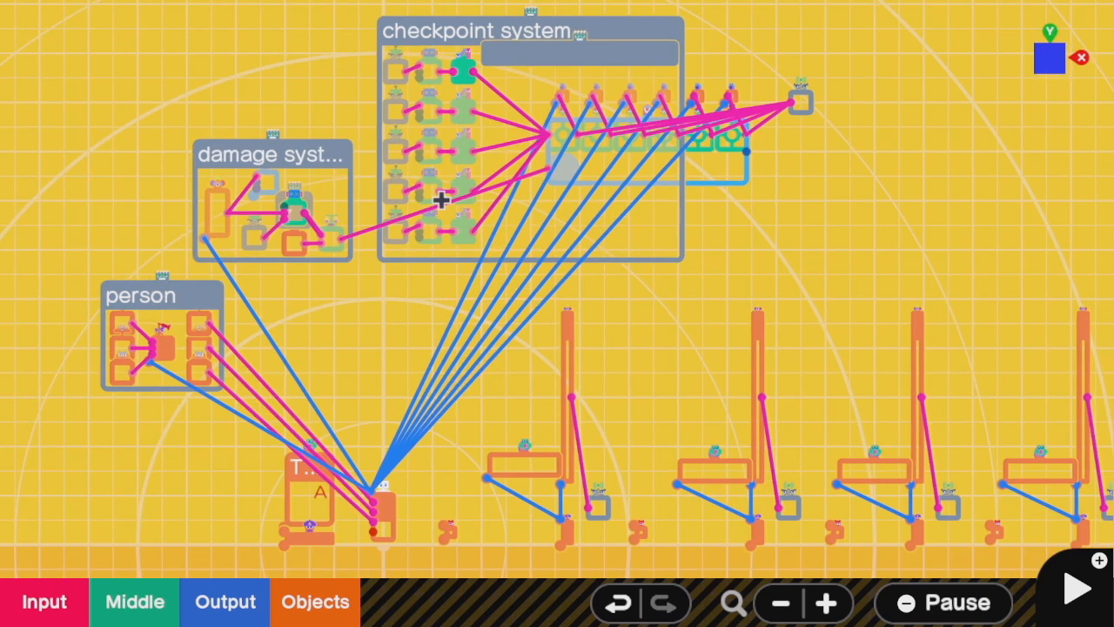
pyautogui.moveTo(588, 466)
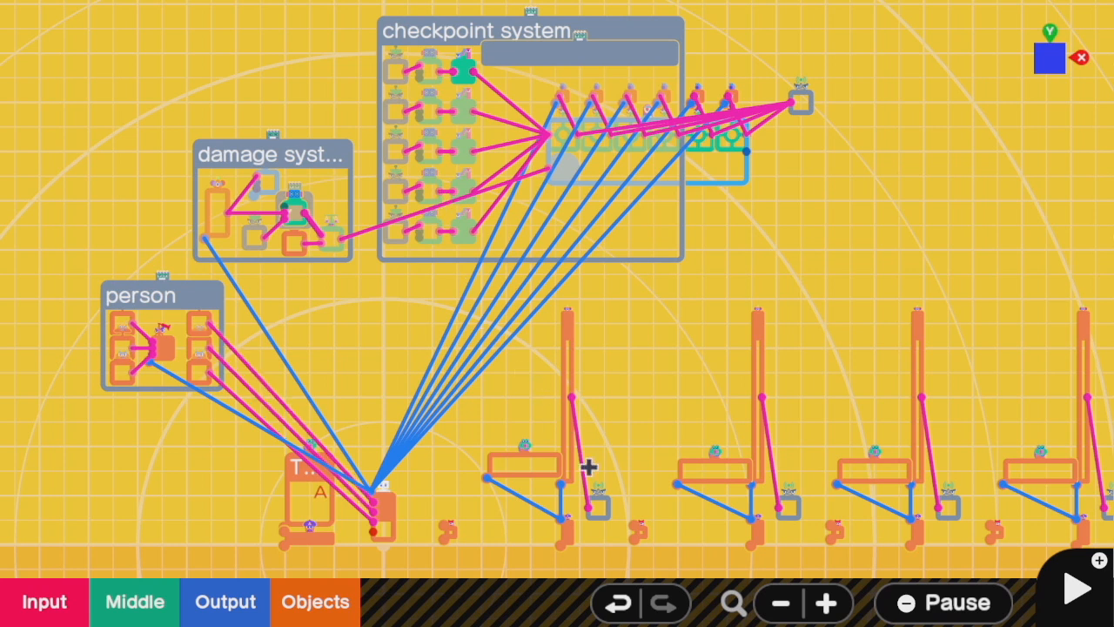
pyautogui.moveTo(495, 508)
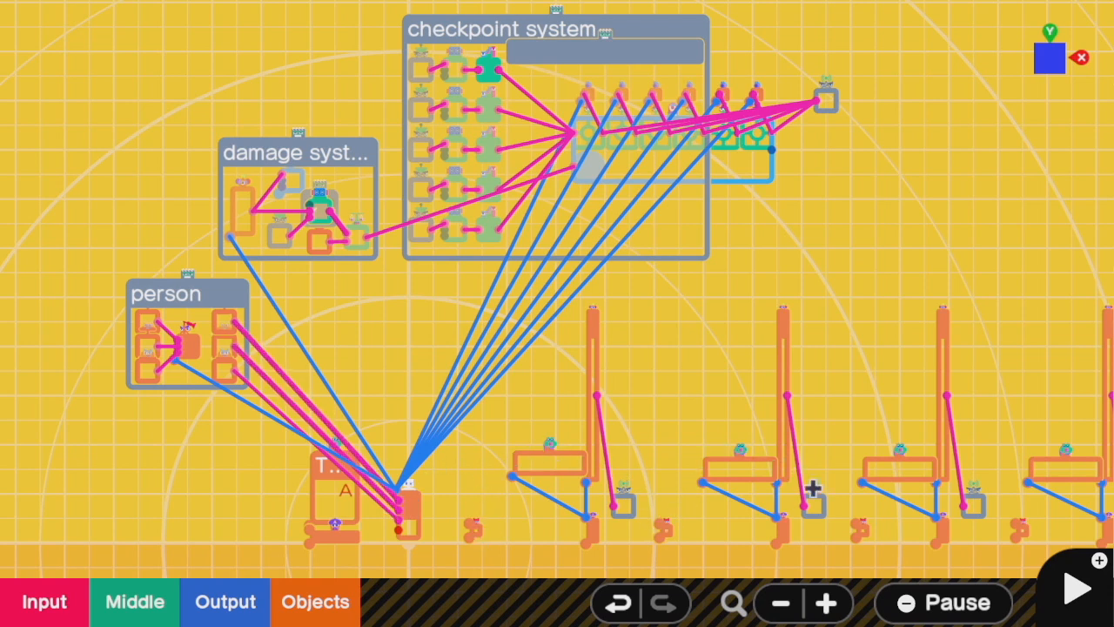
pyautogui.moveTo(564, 252)
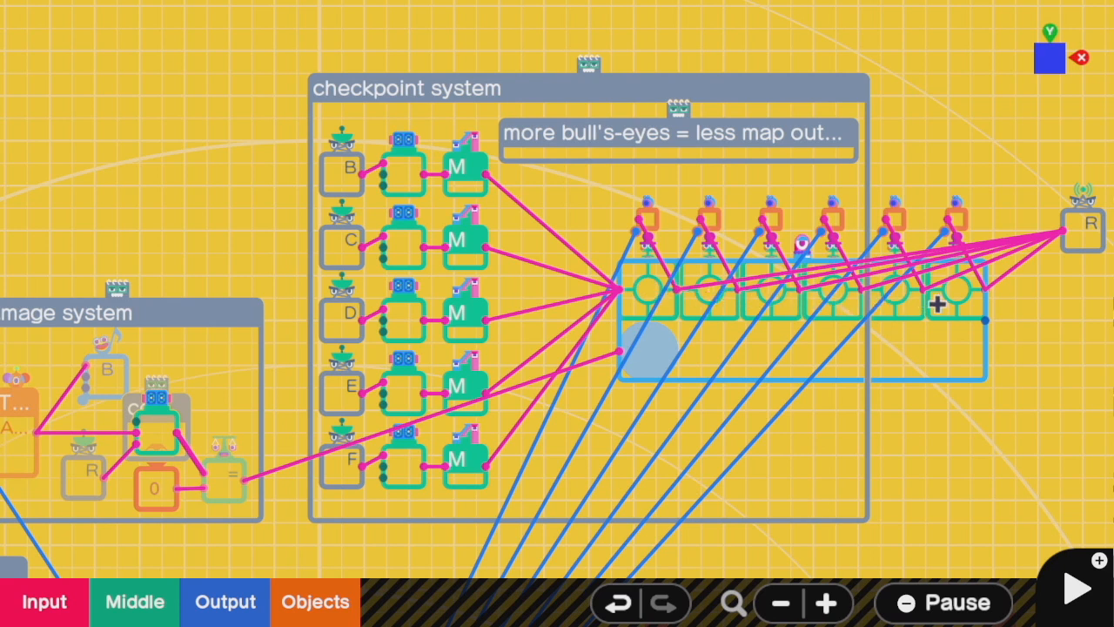
pyautogui.moveTo(600, 381)
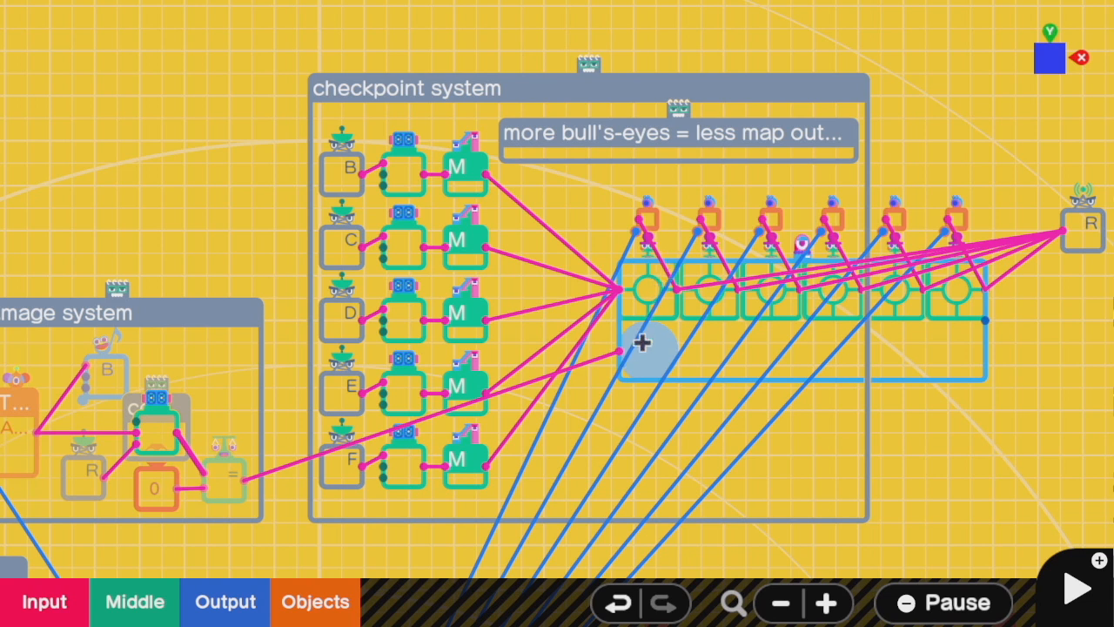
pyautogui.moveTo(670, 296)
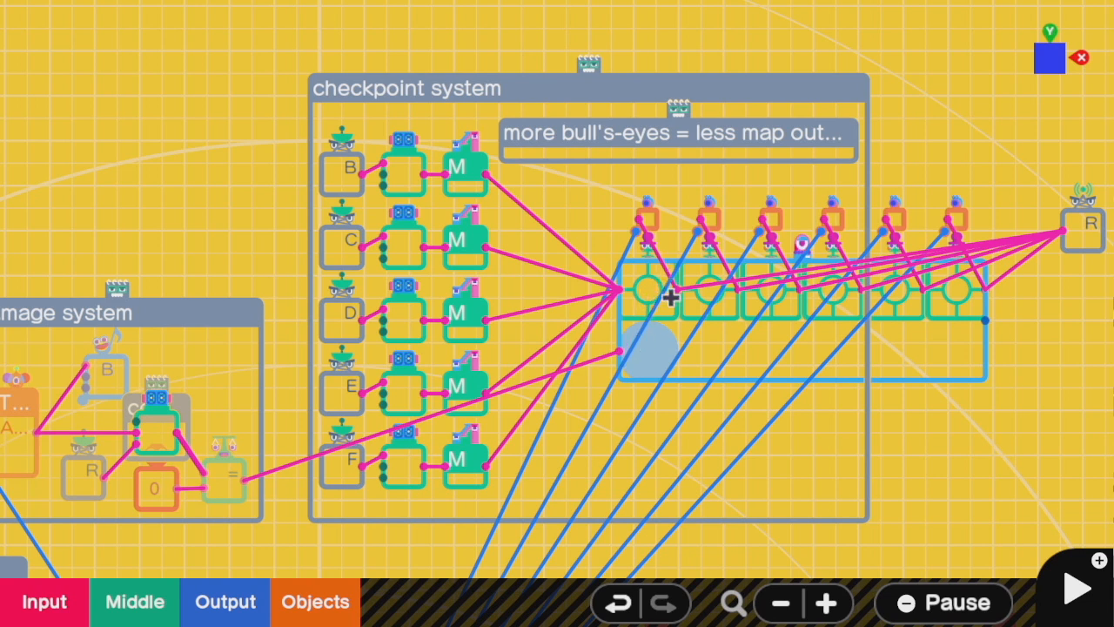
pyautogui.moveTo(769, 312)
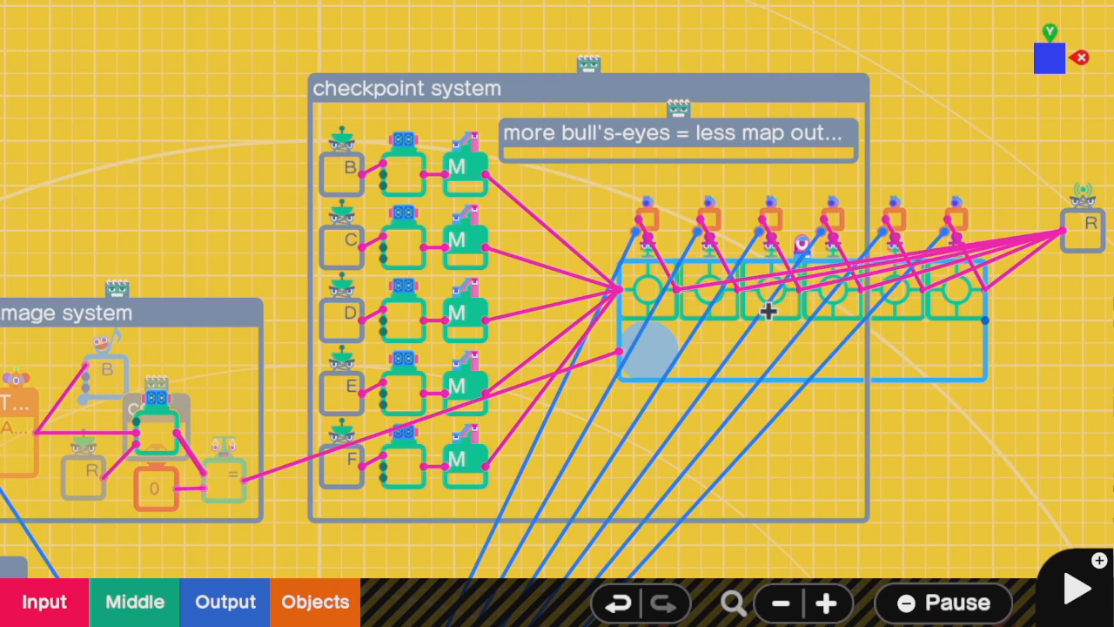
pyautogui.moveTo(738, 355)
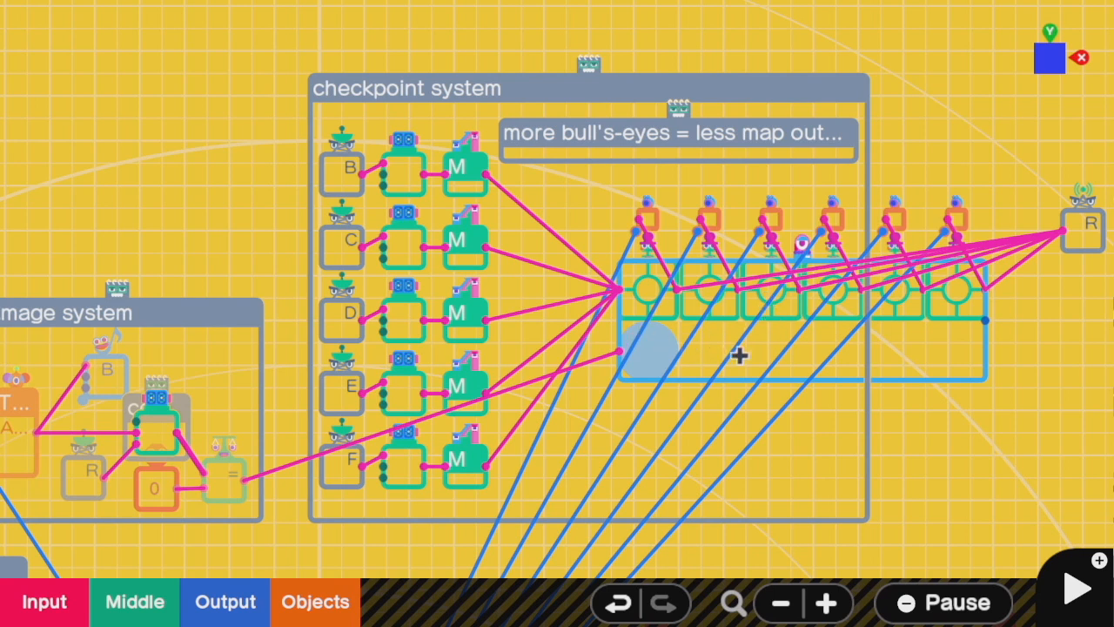
pyautogui.moveTo(786, 287)
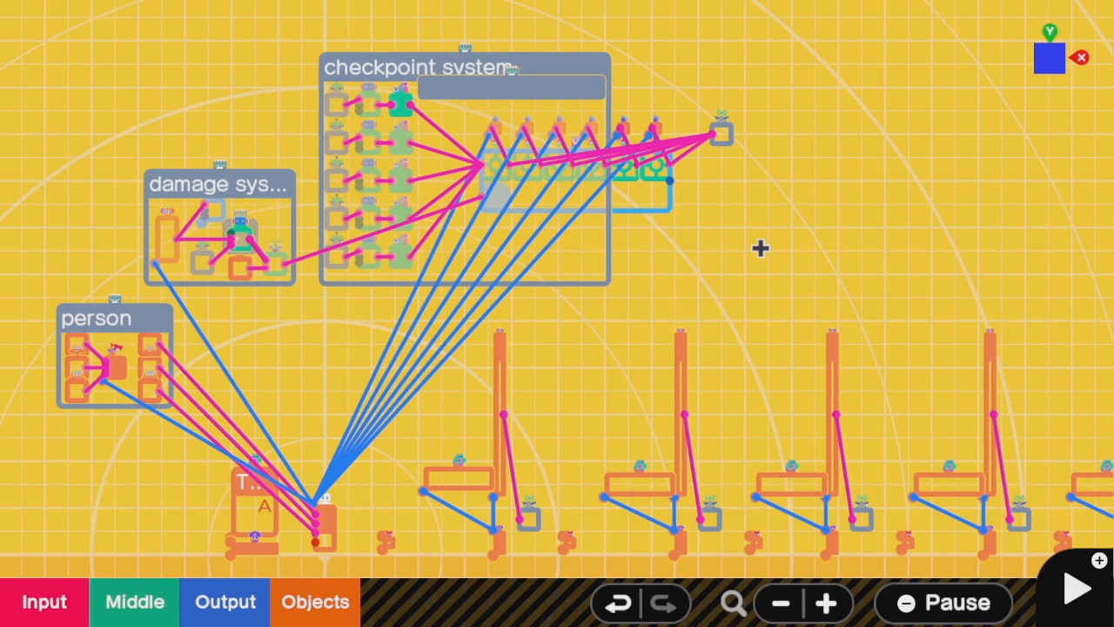
pyautogui.click(1076, 588)
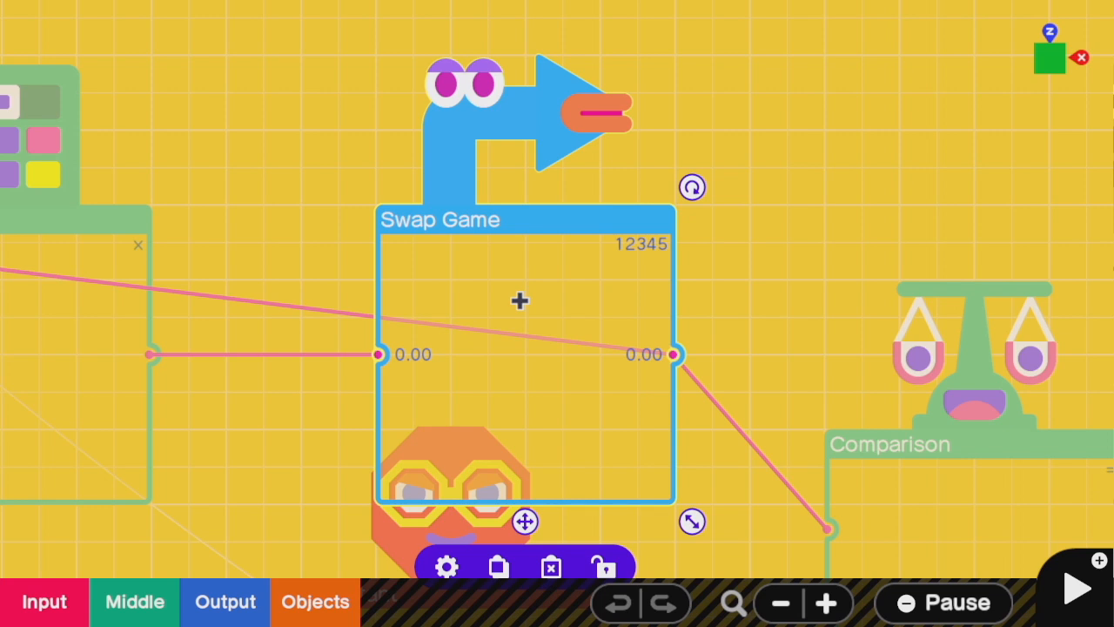
pyautogui.moveTo(423, 409)
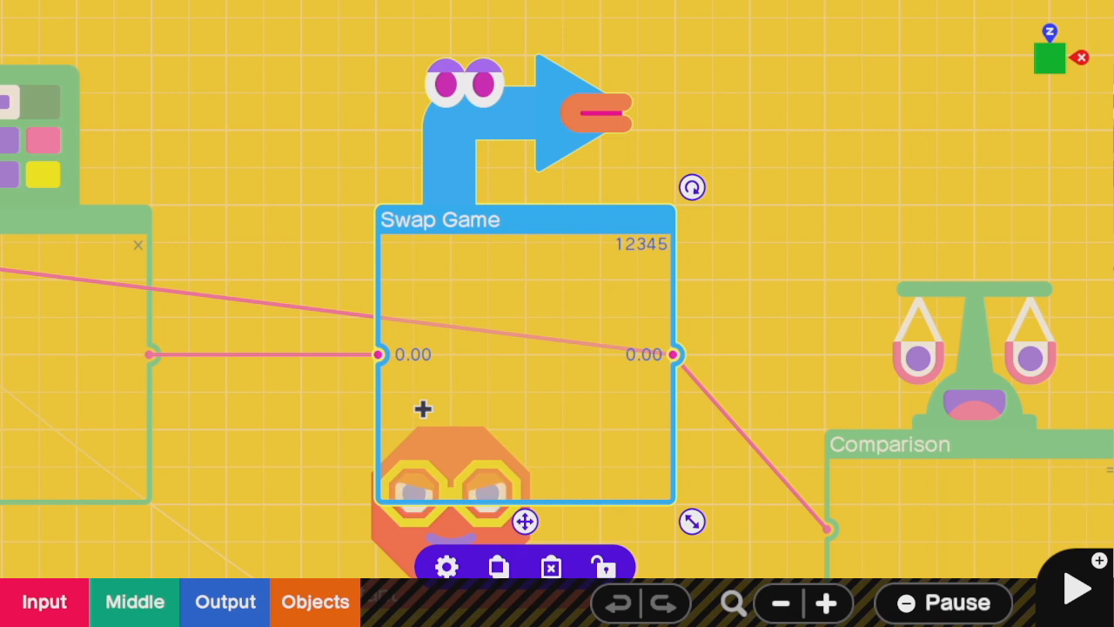
pyautogui.moveTo(348, 296)
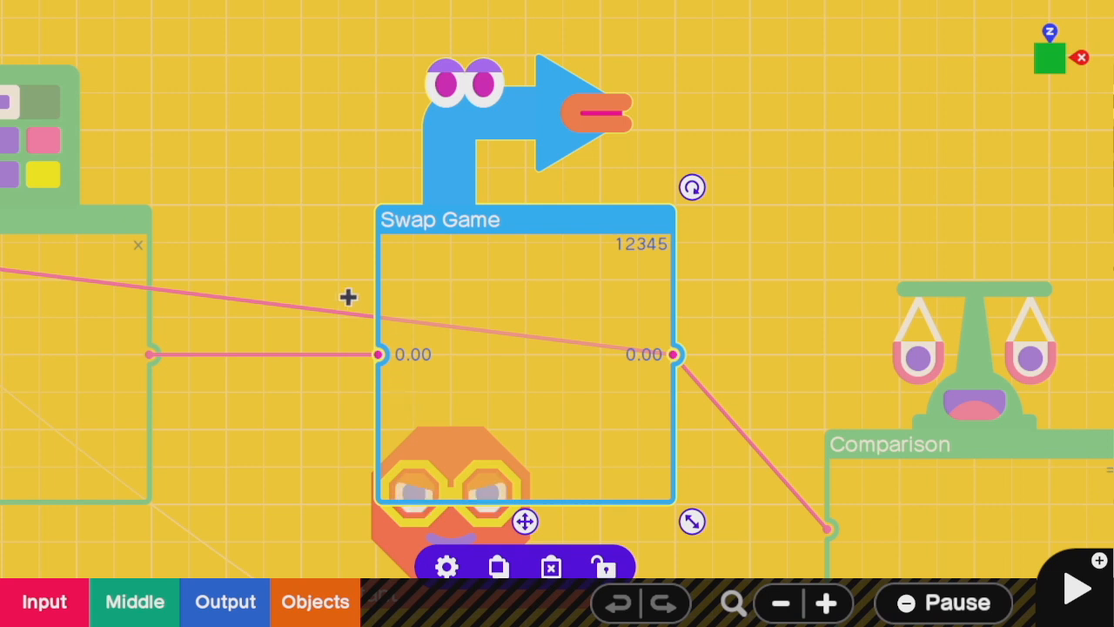
pyautogui.moveTo(409, 369)
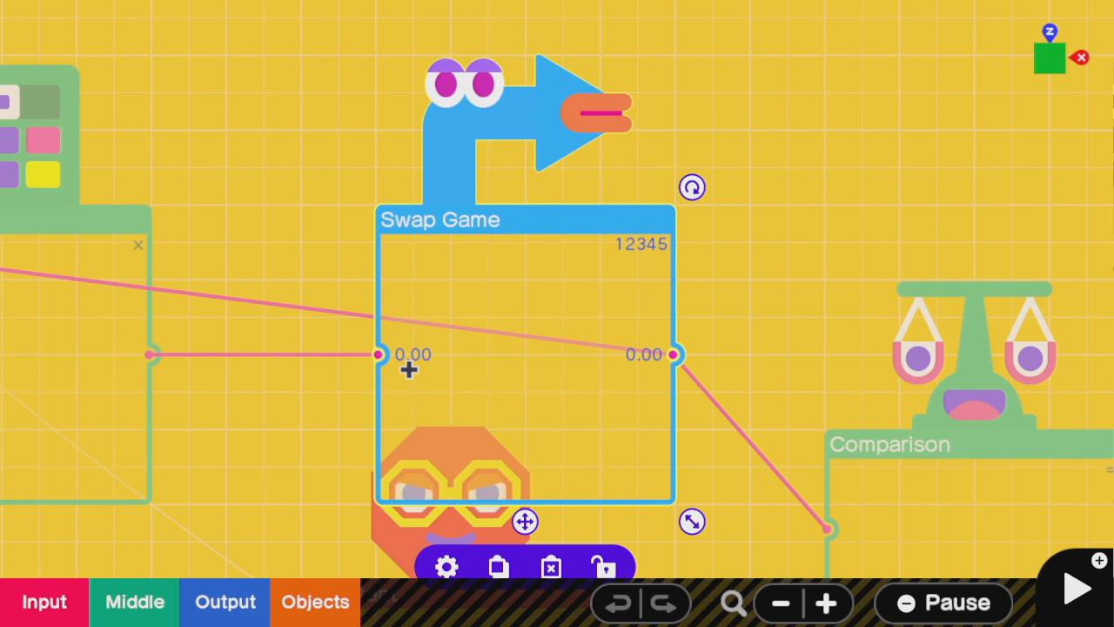
pyautogui.click(446, 567)
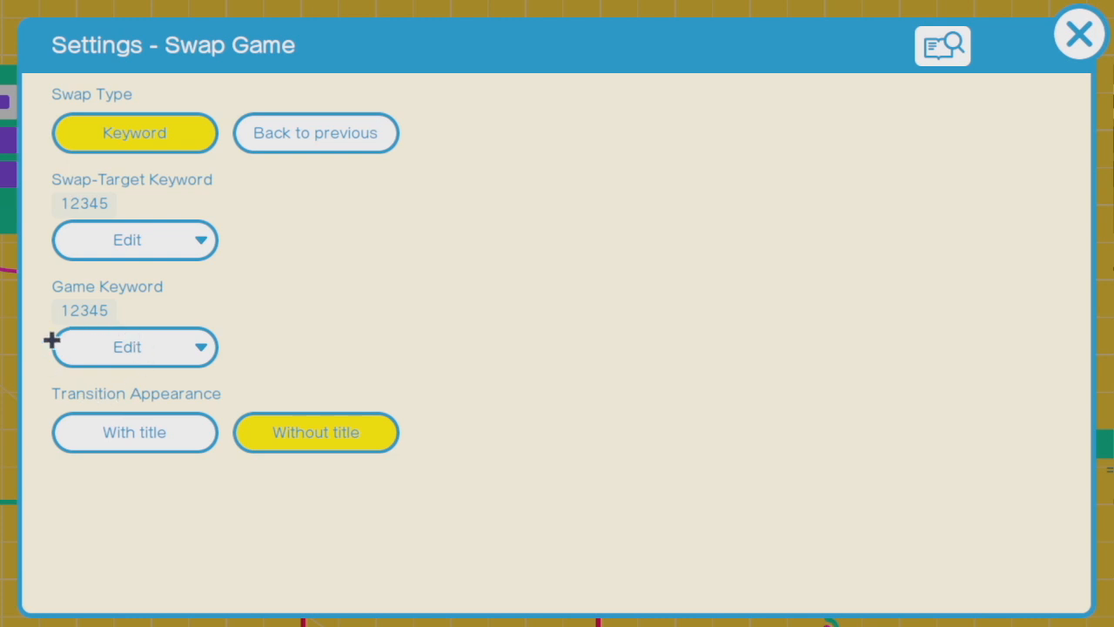
pyautogui.moveTo(38, 202)
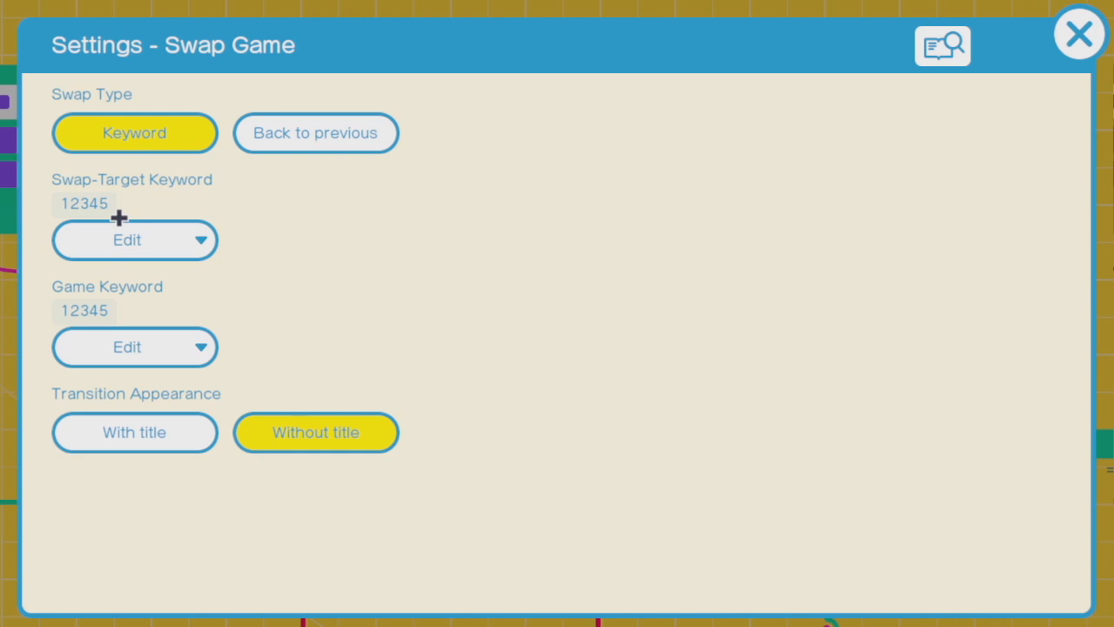
pyautogui.click(1079, 33)
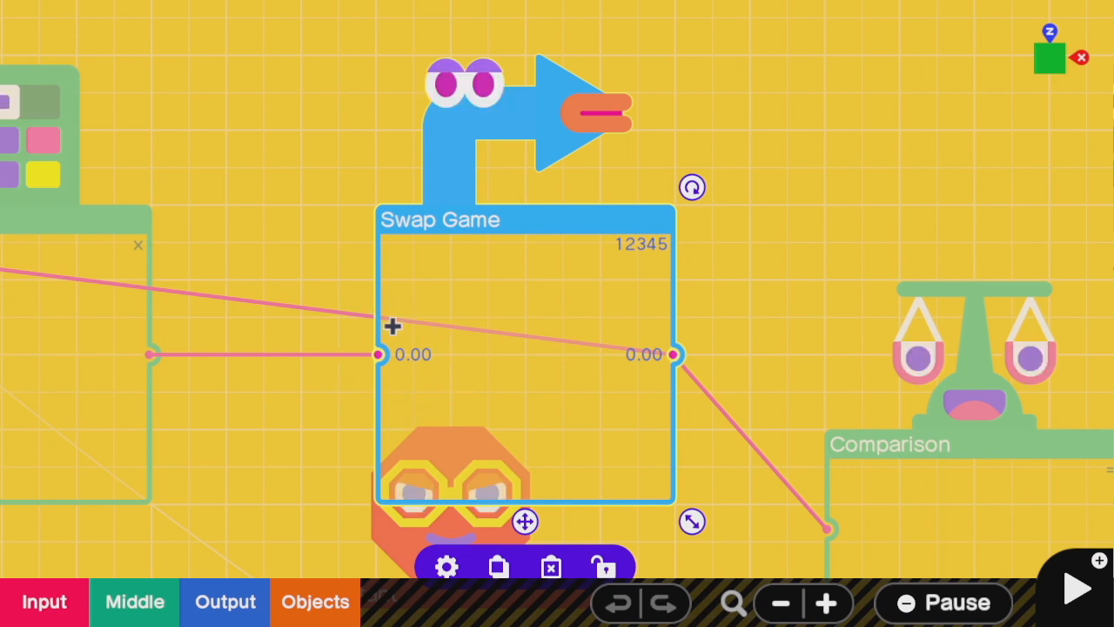
pyautogui.click(446, 567)
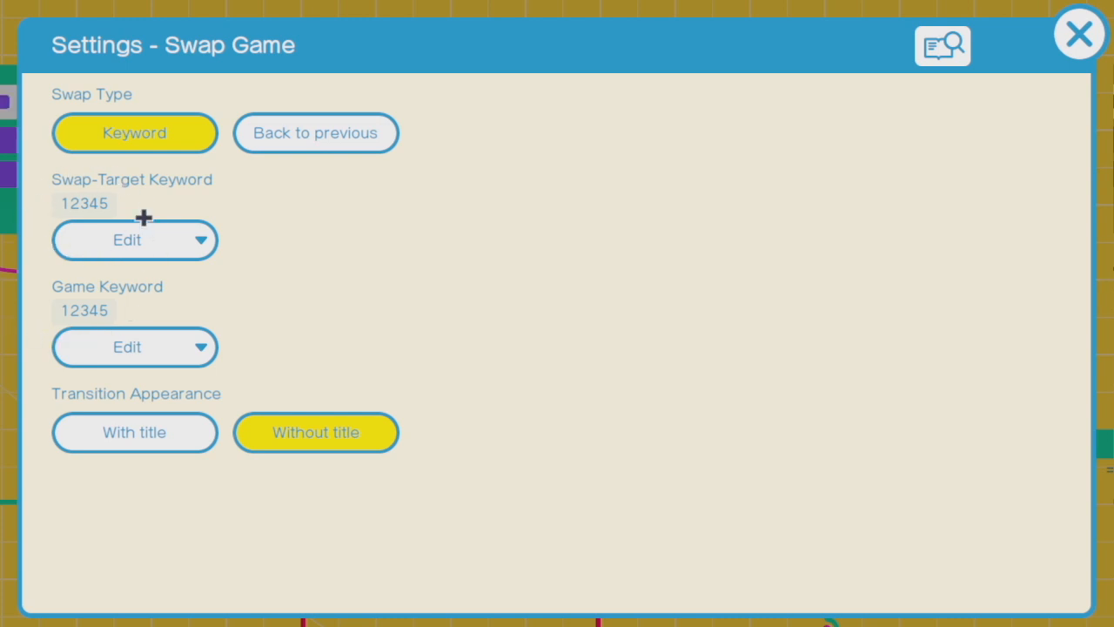
pyautogui.moveTo(38, 217)
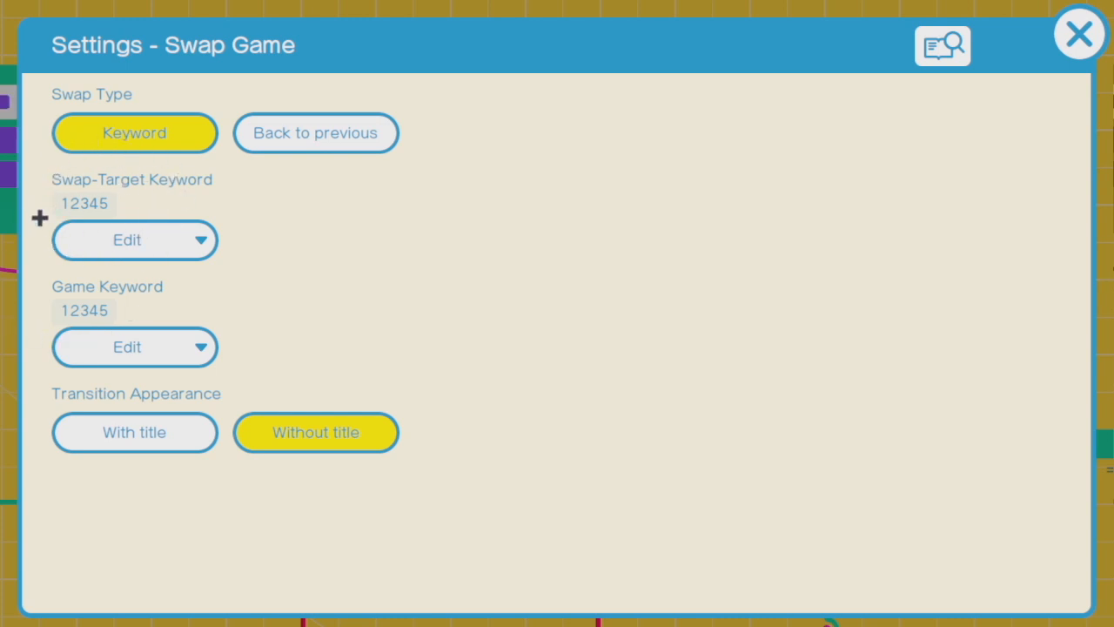
pyautogui.moveTo(59, 167)
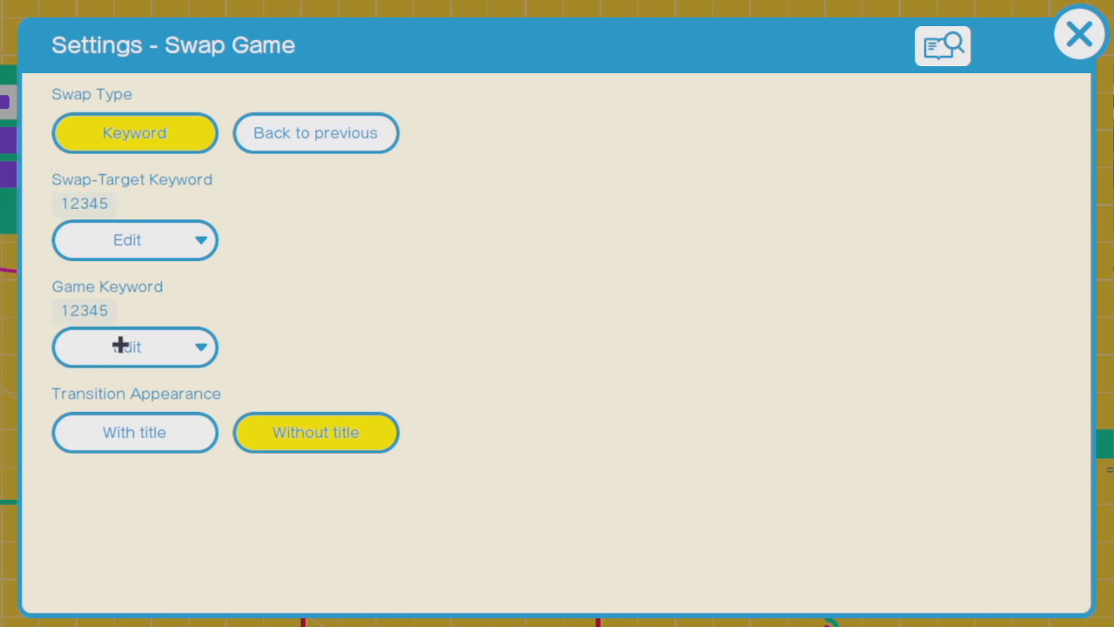
pyautogui.moveTo(87, 292)
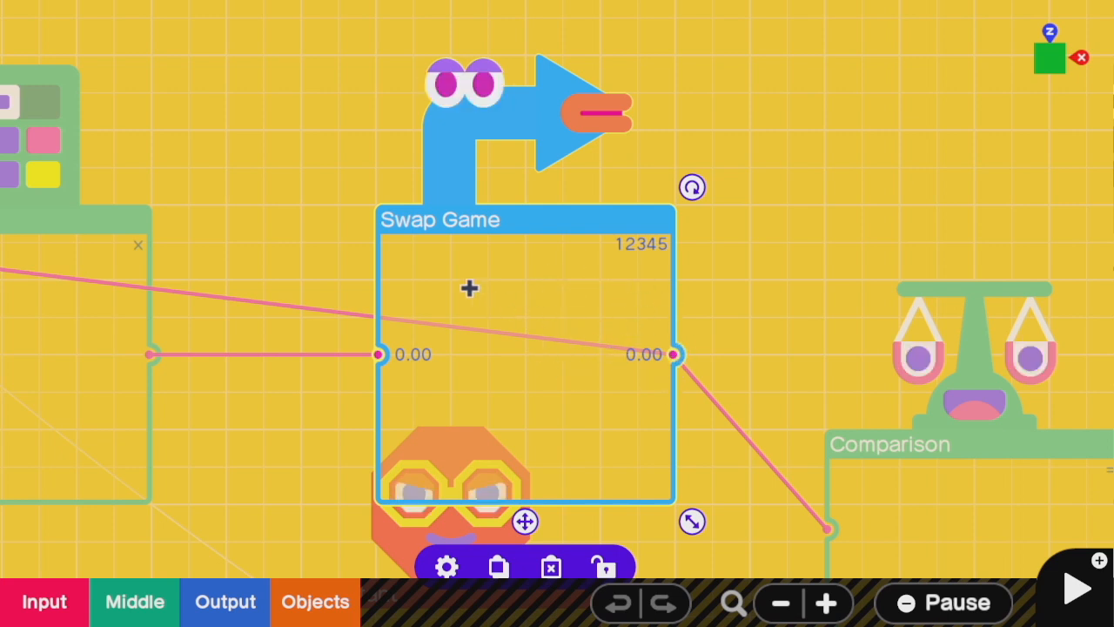
pyautogui.moveTo(418, 364)
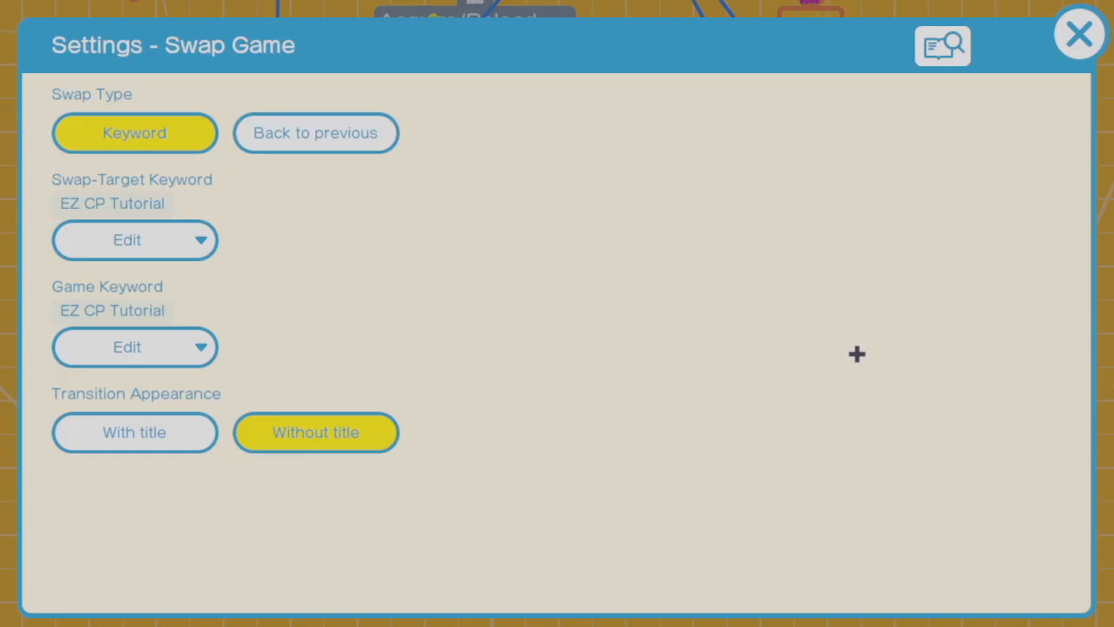
pyautogui.moveTo(122, 282)
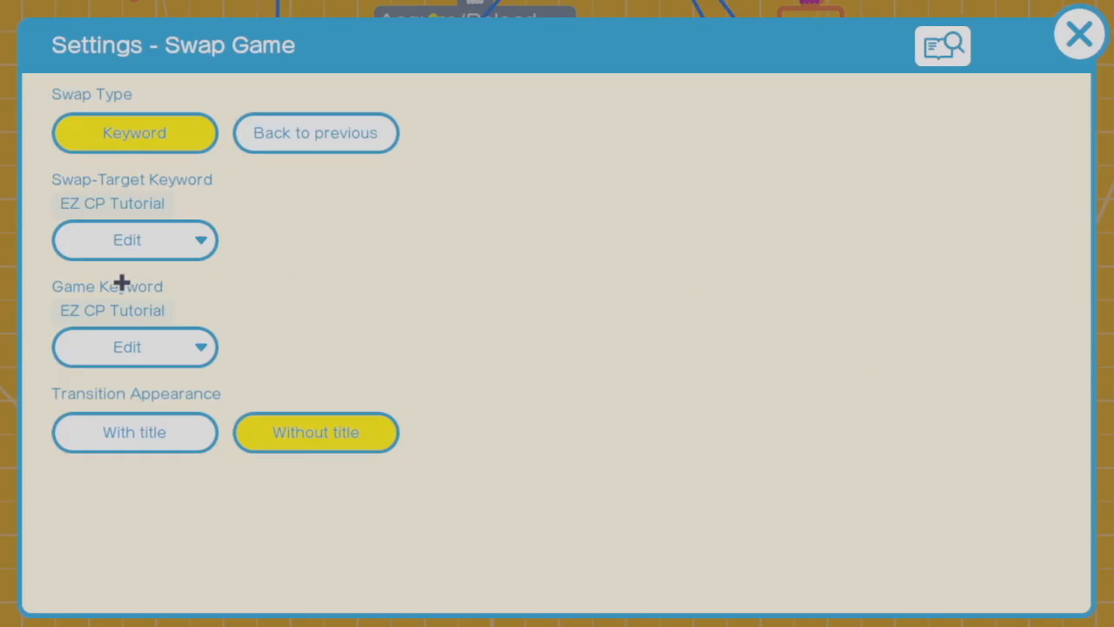
pyautogui.moveTo(96, 225)
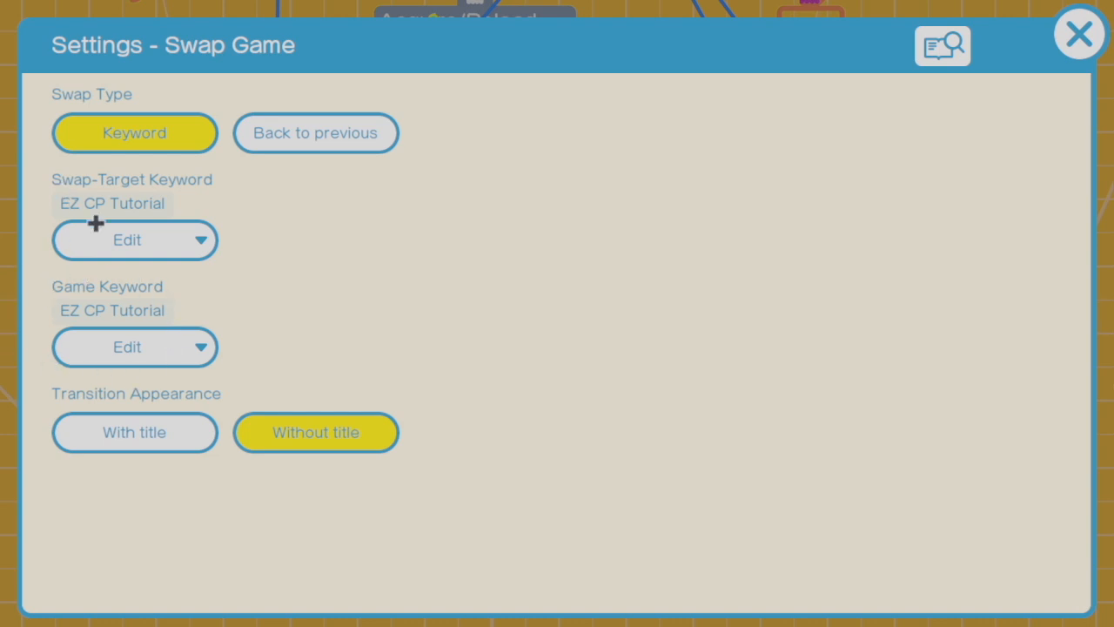
pyautogui.moveTo(198, 197)
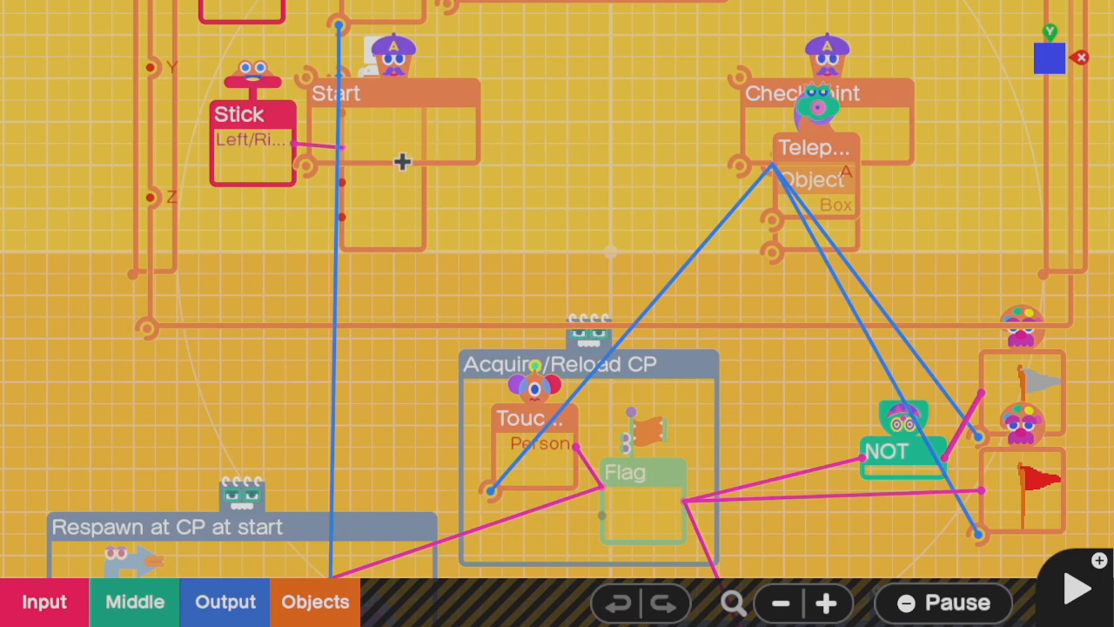
pyautogui.moveTo(531, 439)
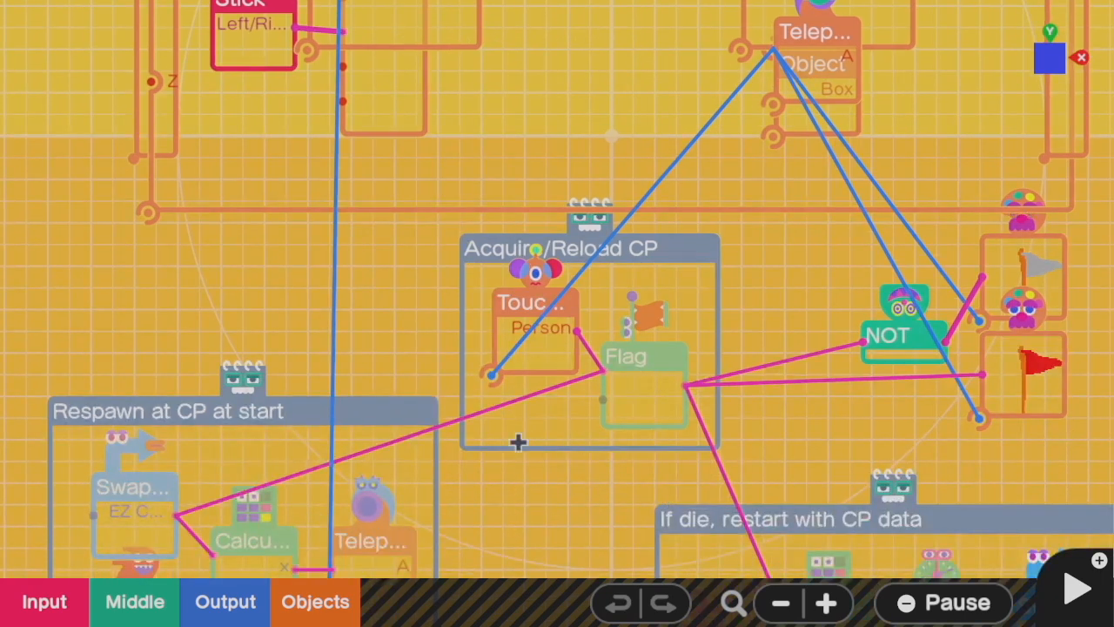
pyautogui.moveTo(157, 522)
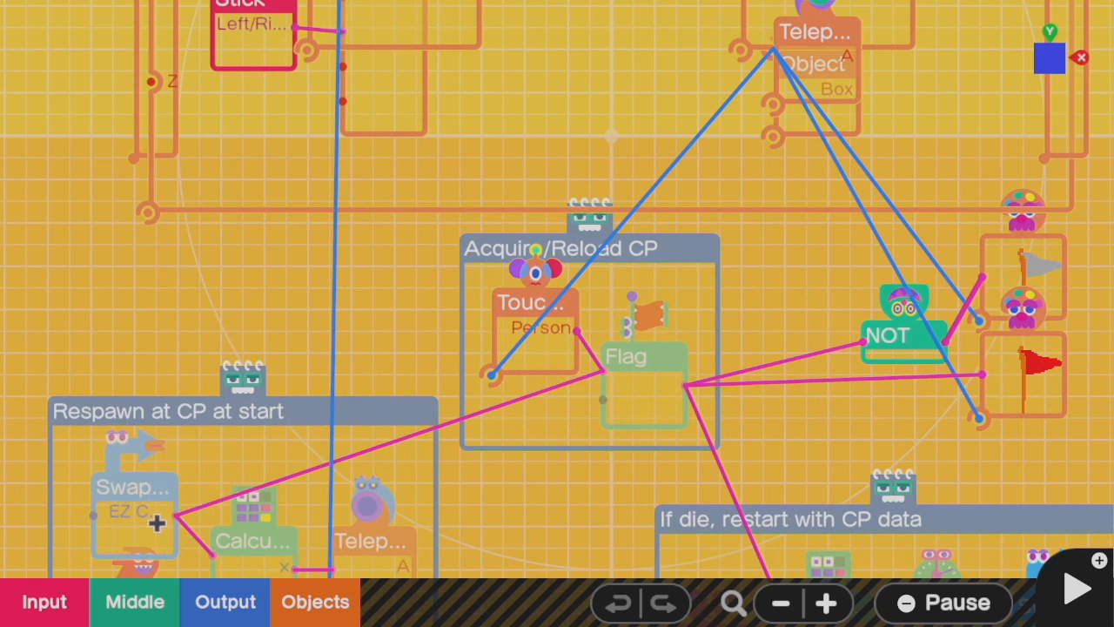
pyautogui.moveTo(672, 305)
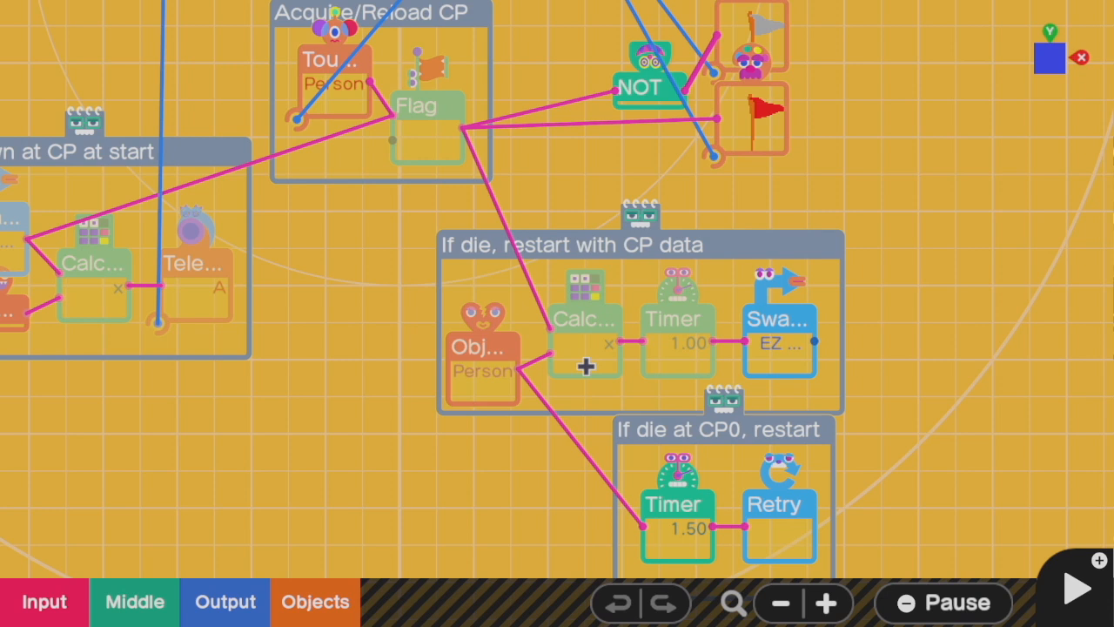
pyautogui.moveTo(514, 379)
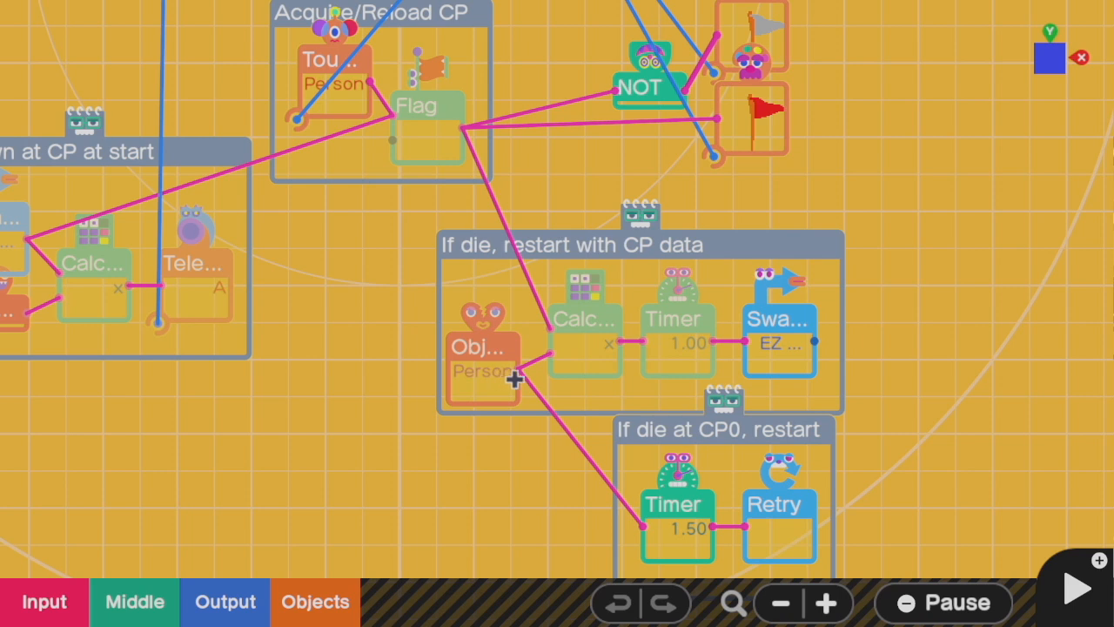
pyautogui.moveTo(628, 491)
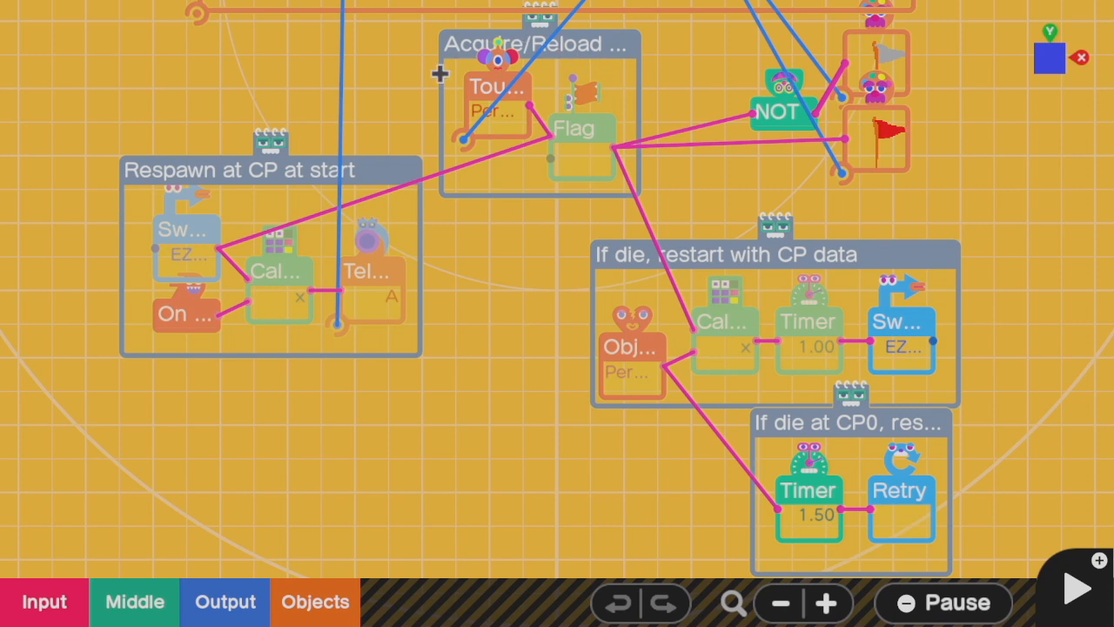
pyautogui.moveTo(522, 59)
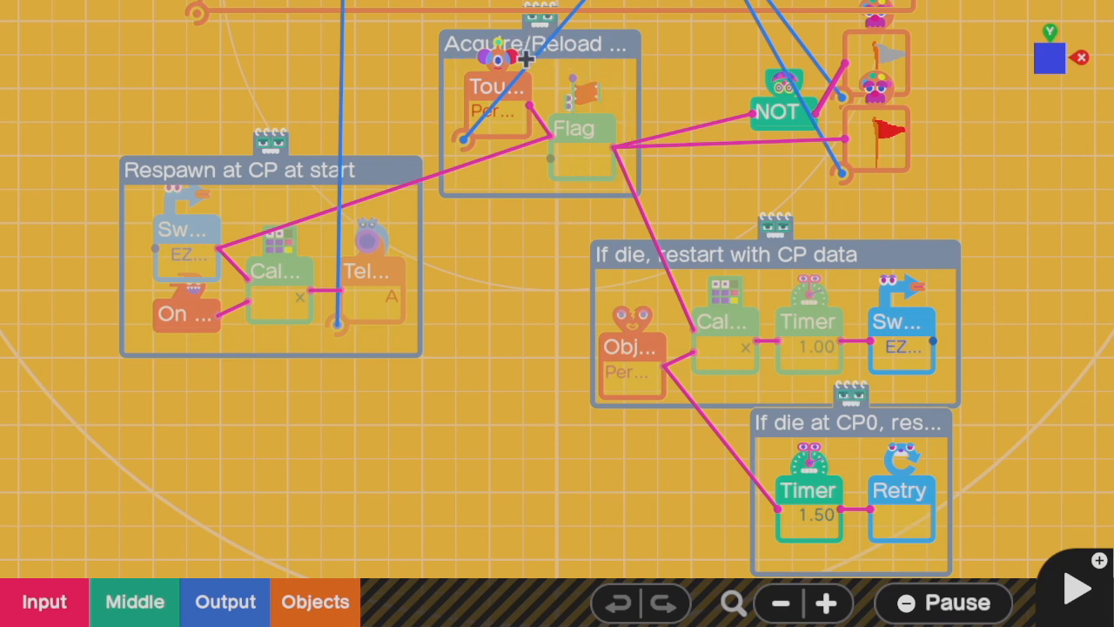
pyautogui.moveTo(925, 339)
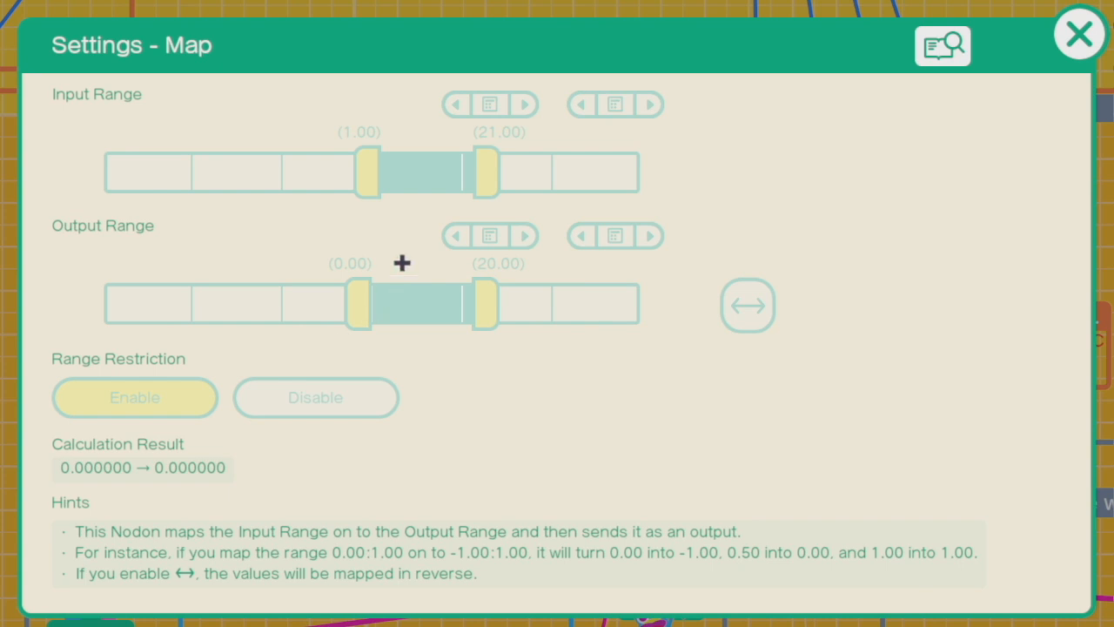
pyautogui.moveTo(240, 399)
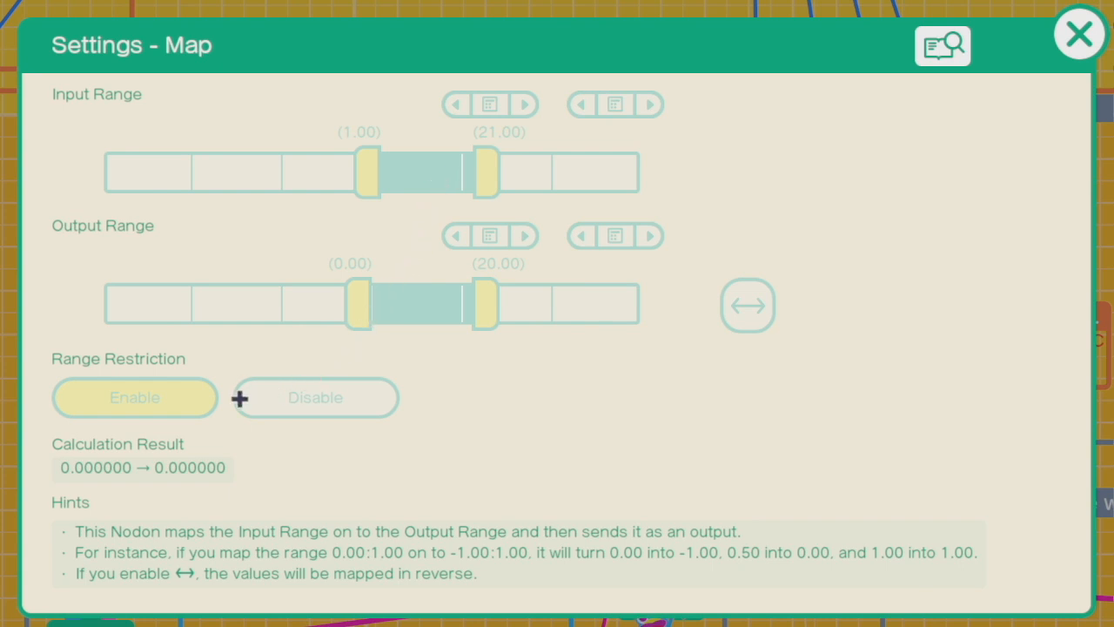
pyautogui.click(1080, 33)
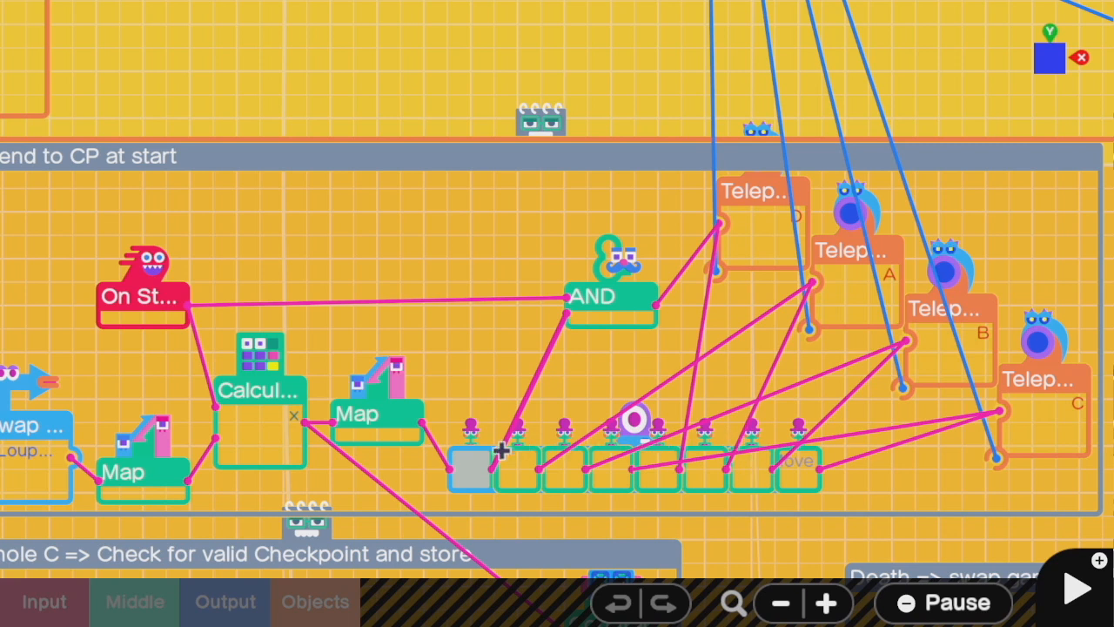
pyautogui.moveTo(68, 397)
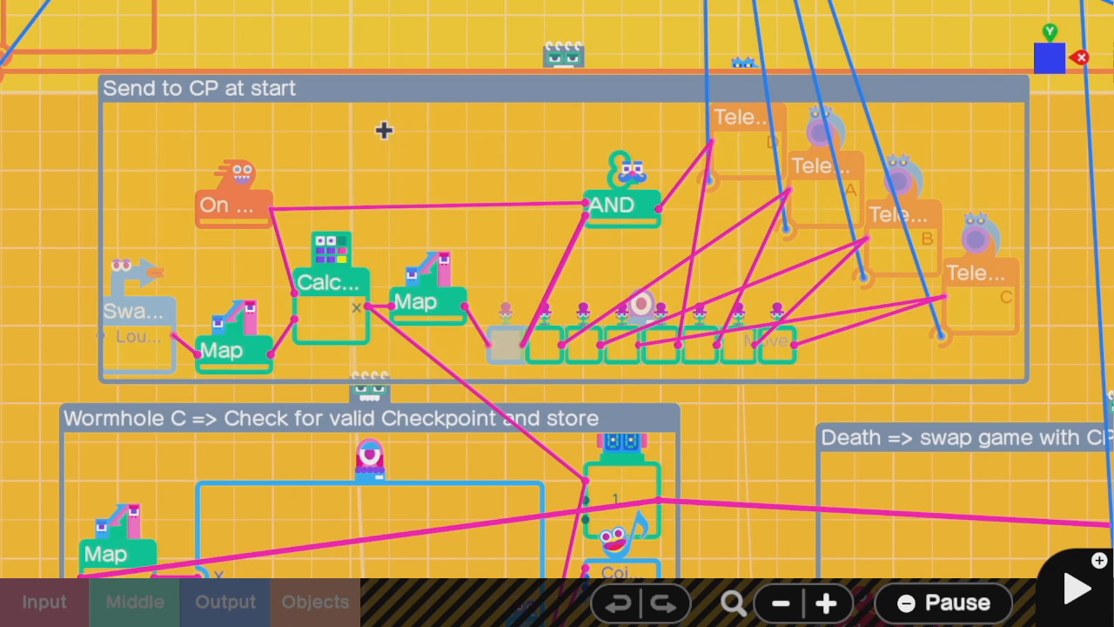
pyautogui.moveTo(338, 143)
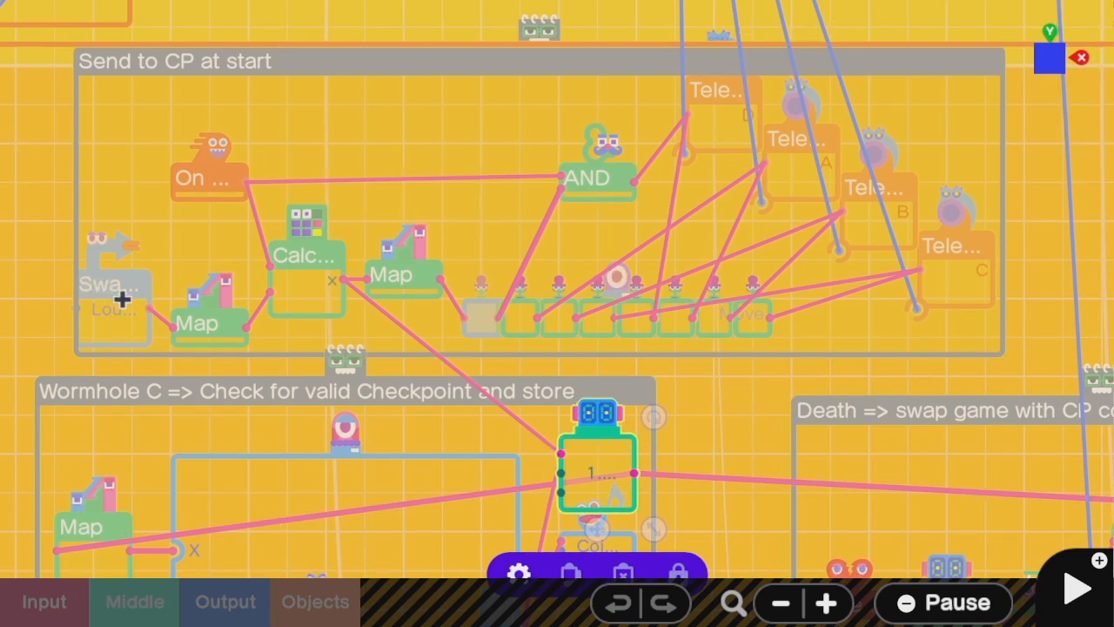
pyautogui.moveTo(463, 380)
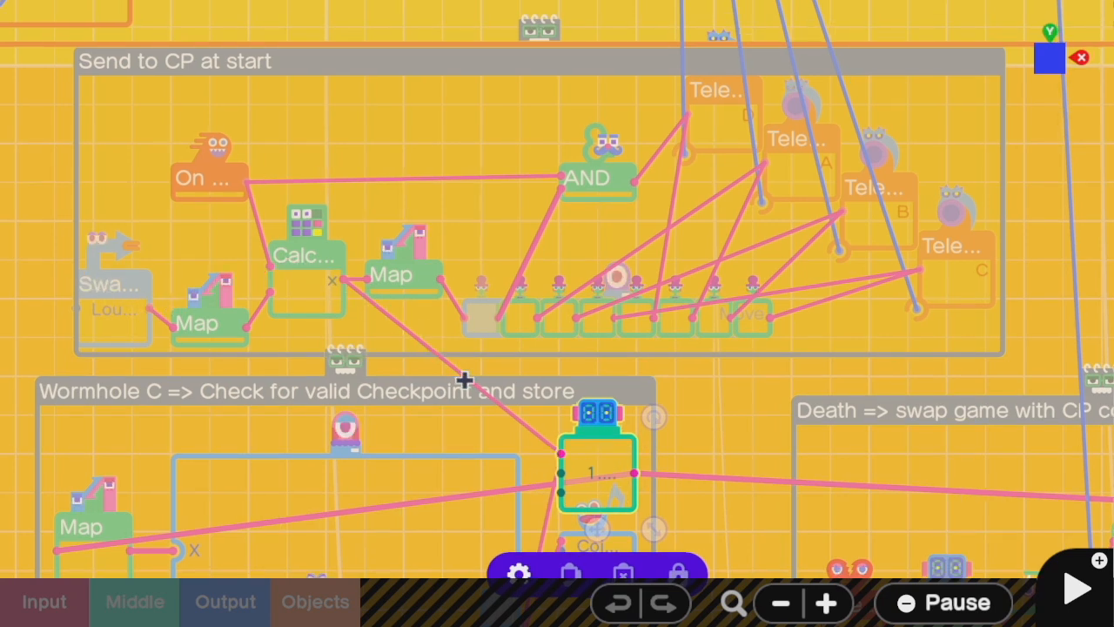
pyautogui.moveTo(320, 298)
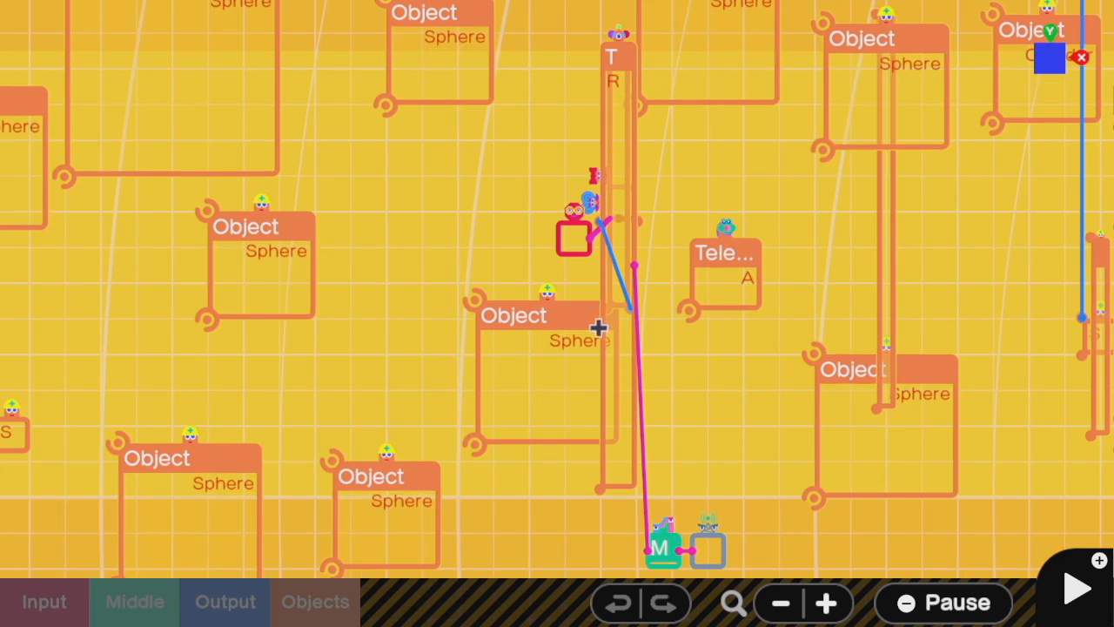
pyautogui.moveTo(613, 170)
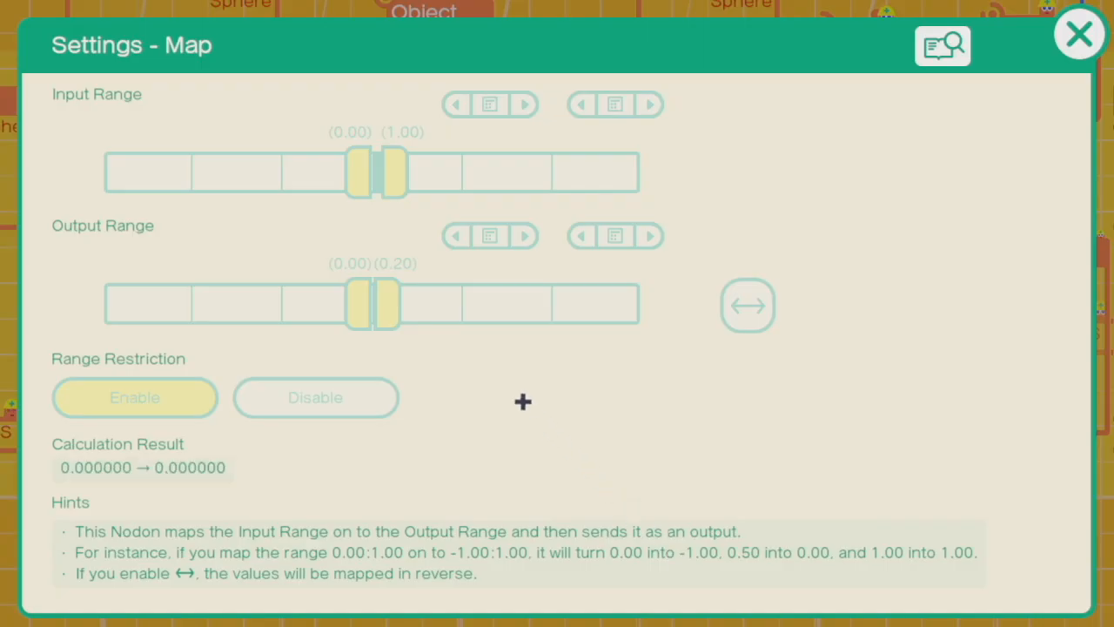
# Raise the Map Nodon's Output Range upper value from 0.20 to 0.40 and close its settings.
pyautogui.click(1079, 33)
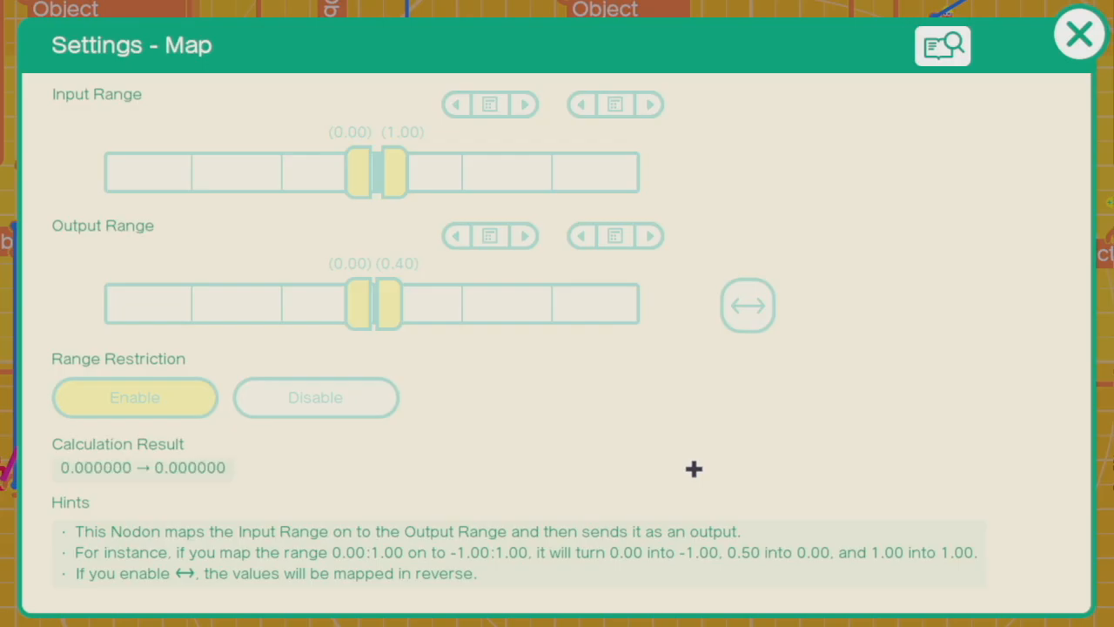
pyautogui.click(1079, 35)
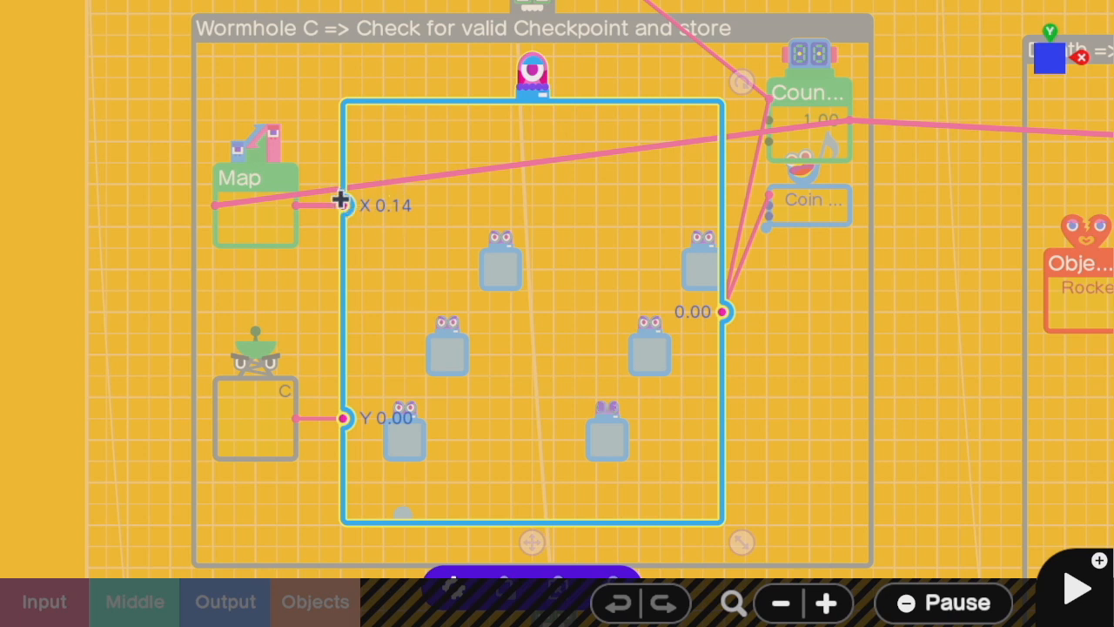
pyautogui.moveTo(561, 156)
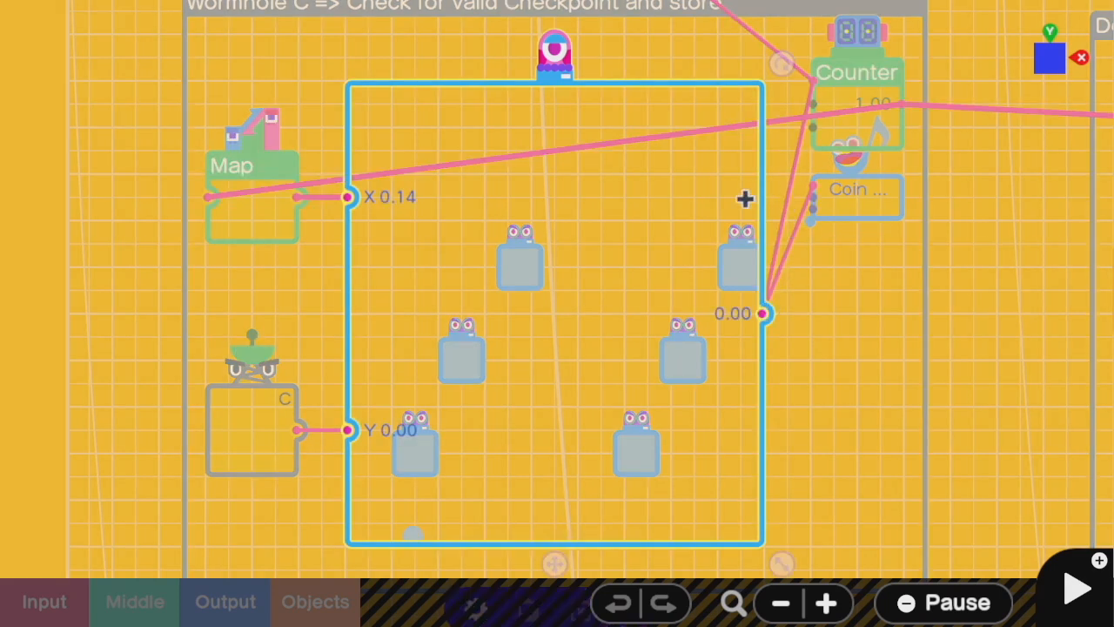
pyautogui.moveTo(853, 101)
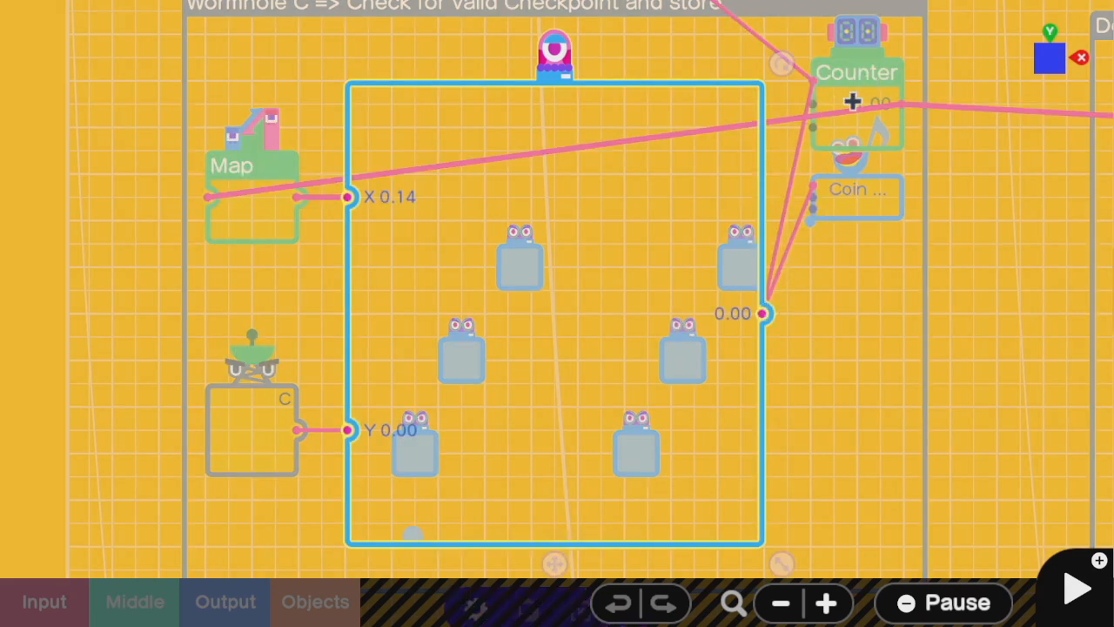
pyautogui.click(853, 101)
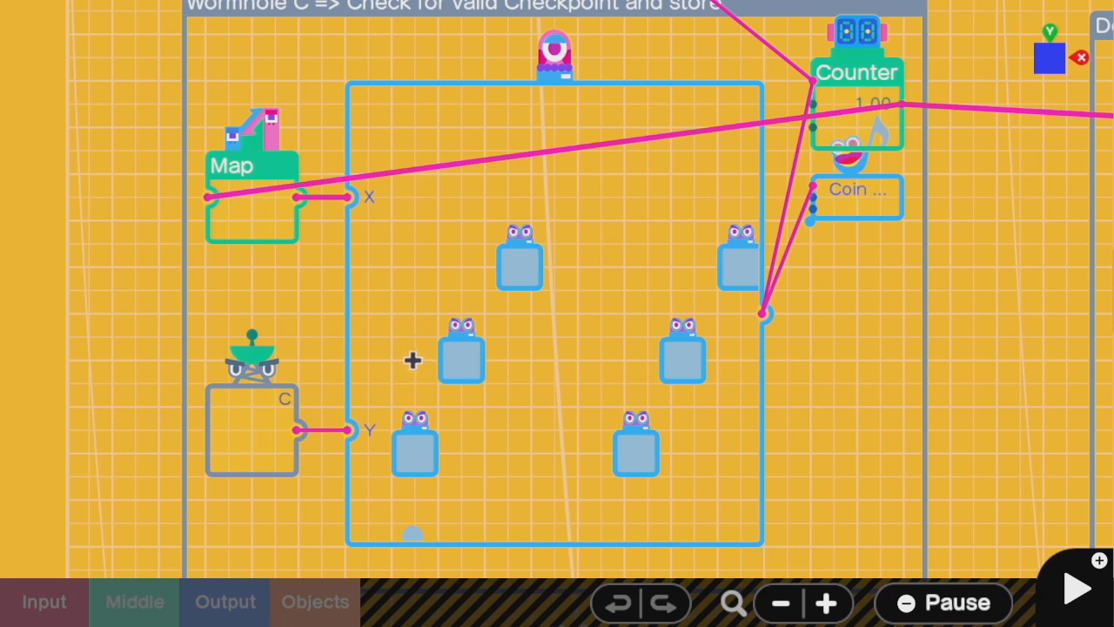
pyautogui.moveTo(418, 256)
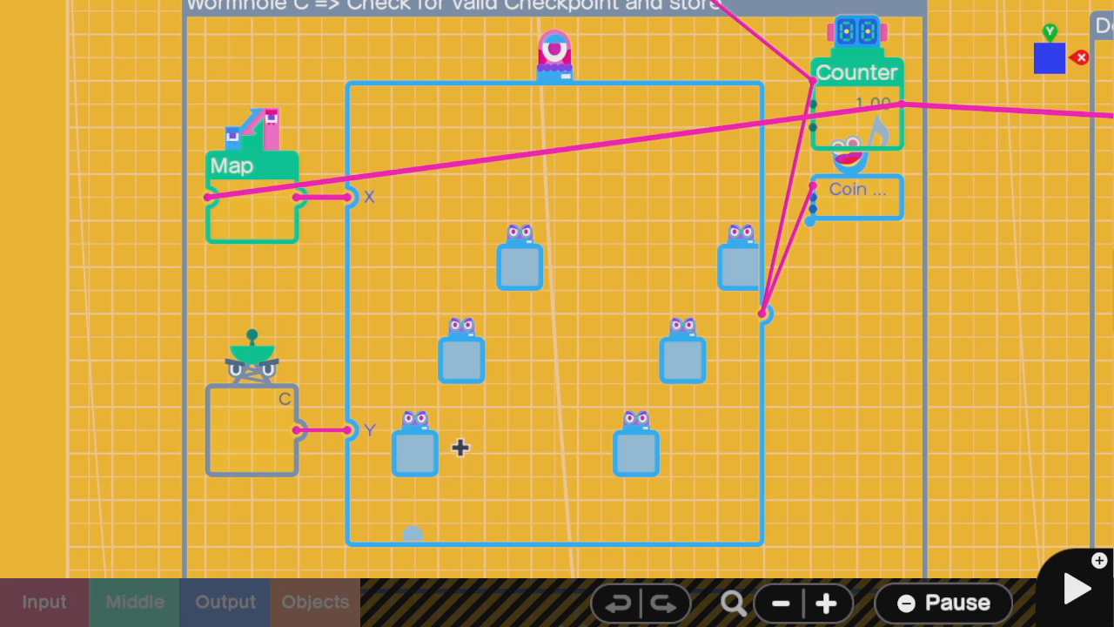
pyautogui.moveTo(462, 355)
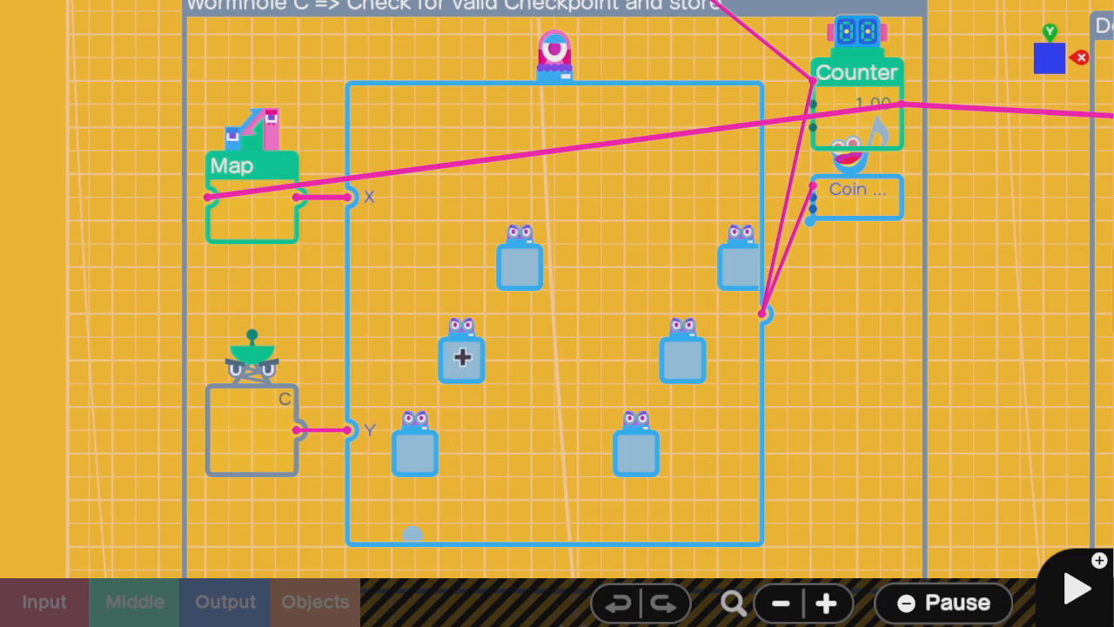
pyautogui.moveTo(414, 359)
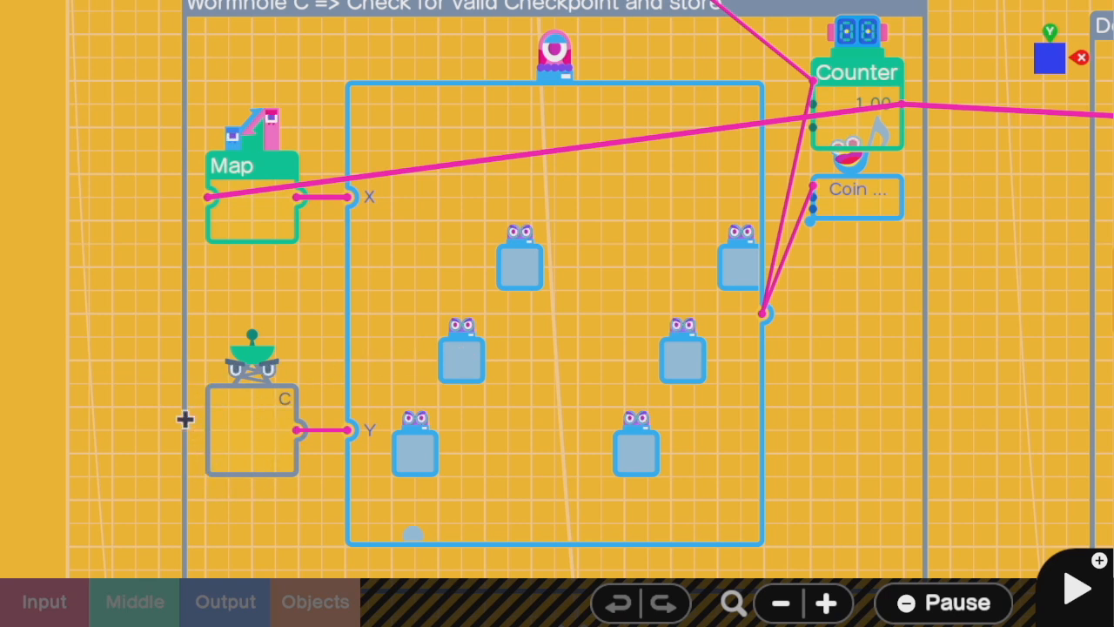
pyautogui.moveTo(456, 360)
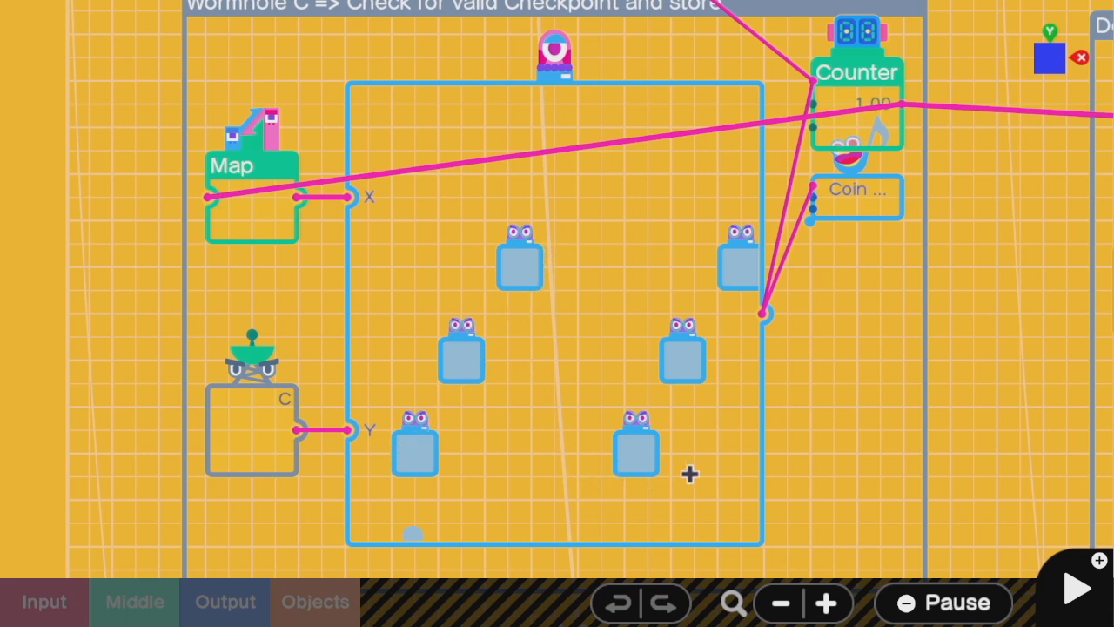
pyautogui.moveTo(646, 310)
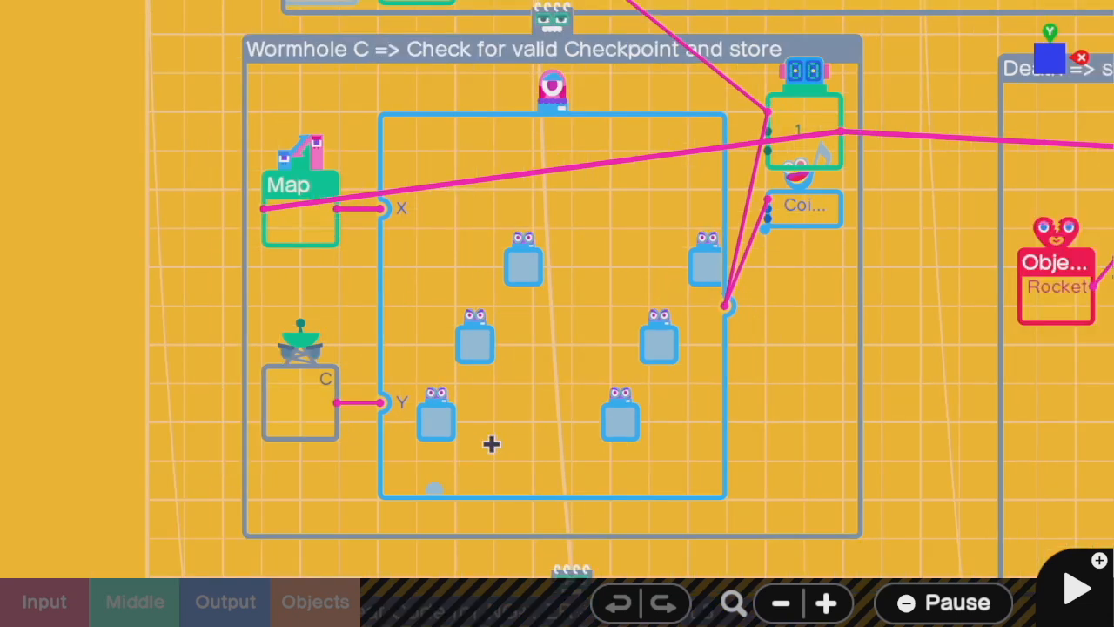
pyautogui.moveTo(630, 230)
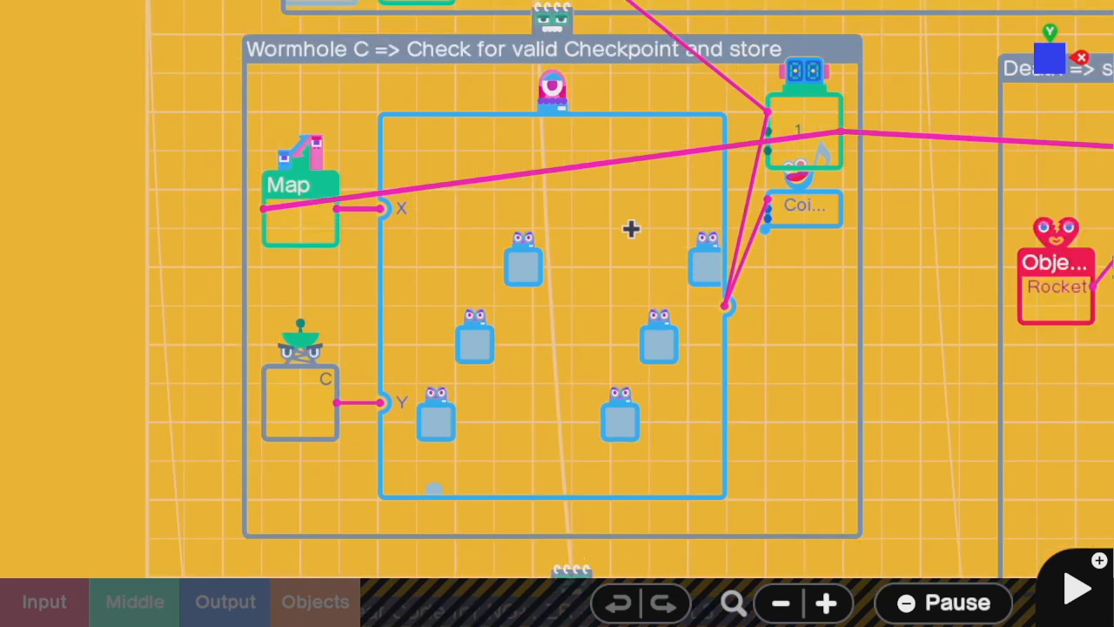
pyautogui.moveTo(477, 227)
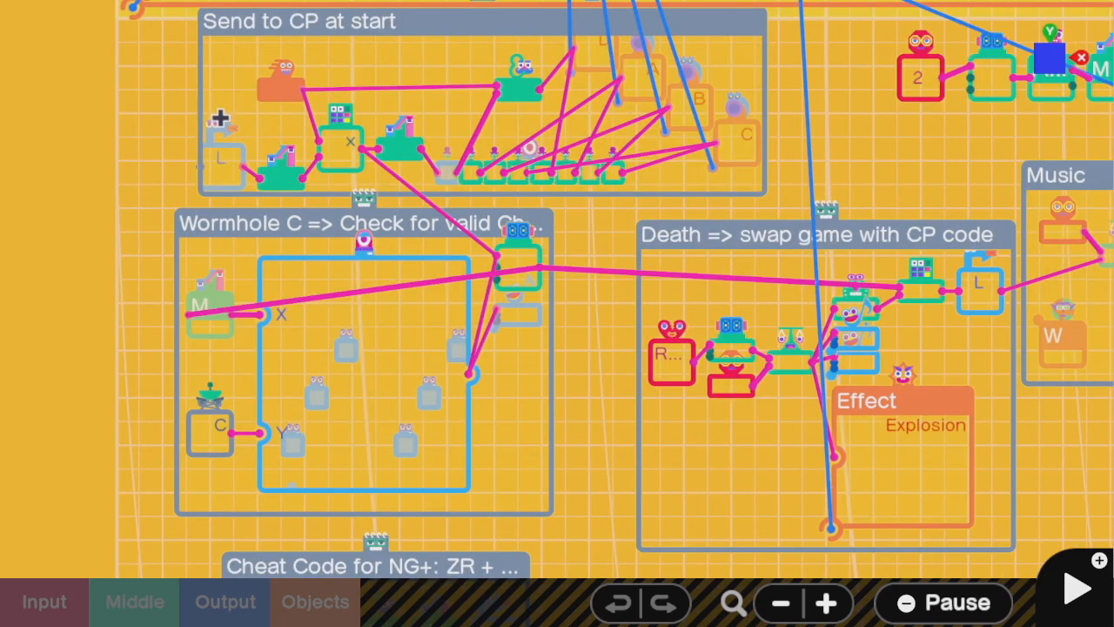
pyautogui.moveTo(419, 146)
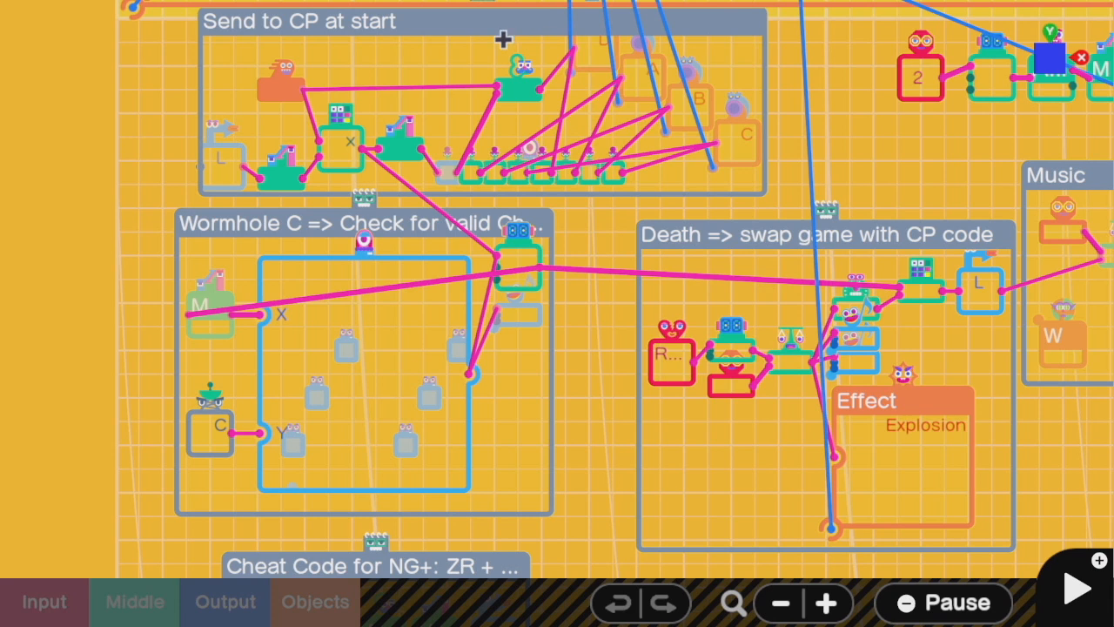
pyautogui.moveTo(425, 195)
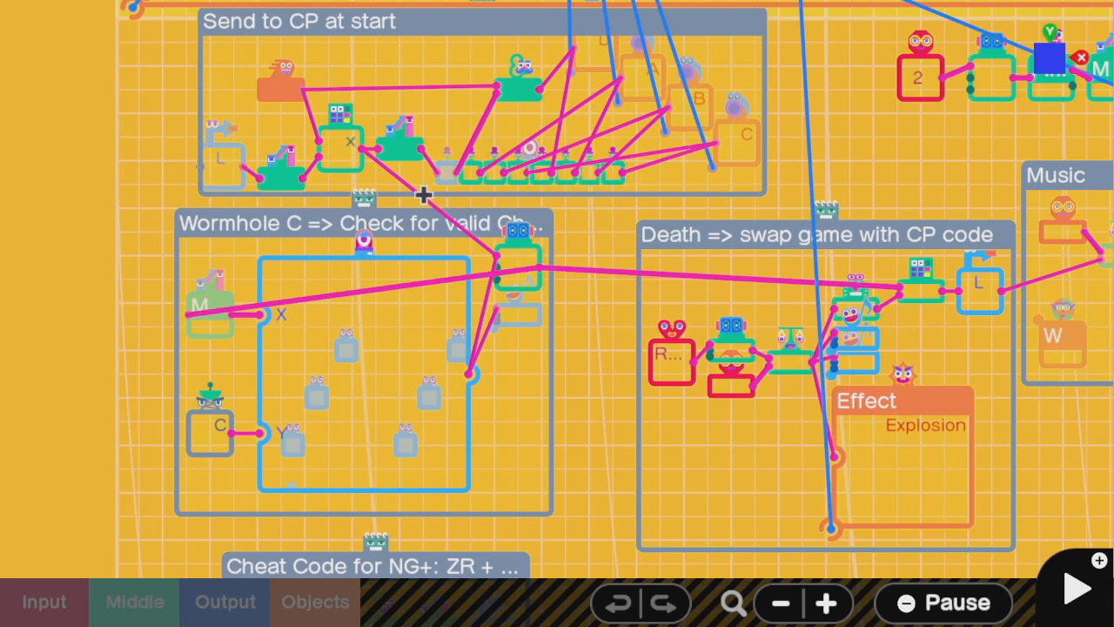
pyautogui.moveTo(561, 256)
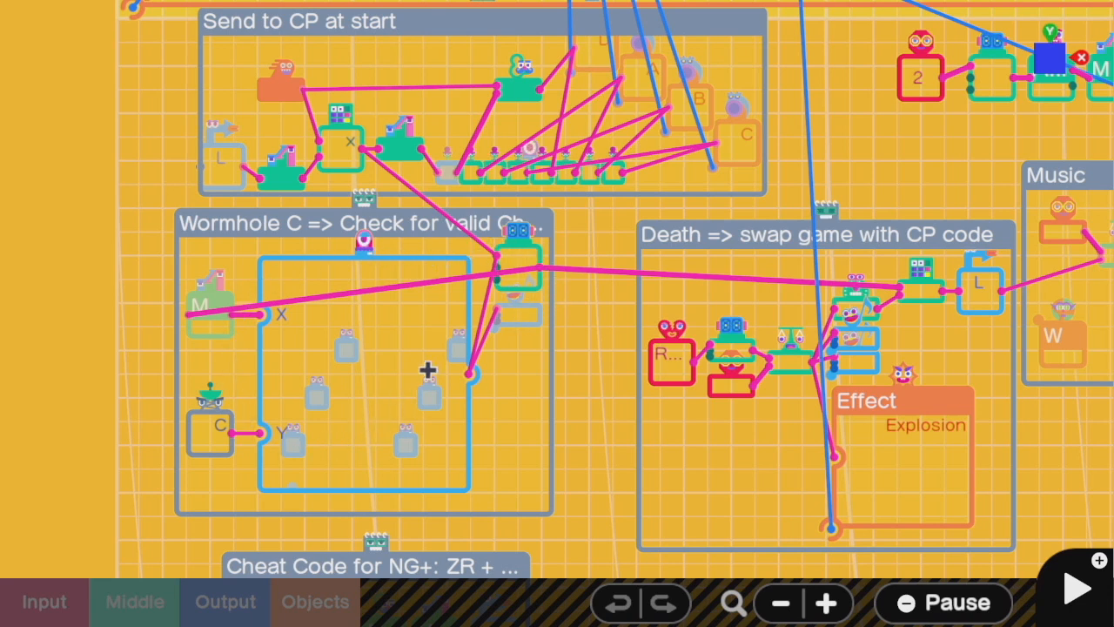
pyautogui.moveTo(292, 334)
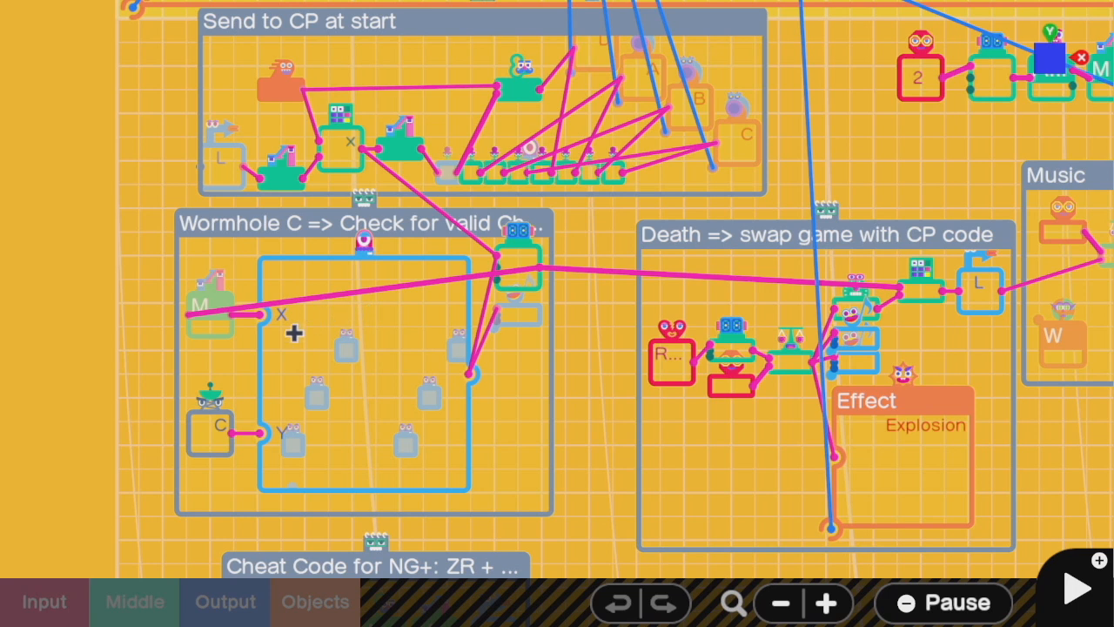
pyautogui.moveTo(651, 414)
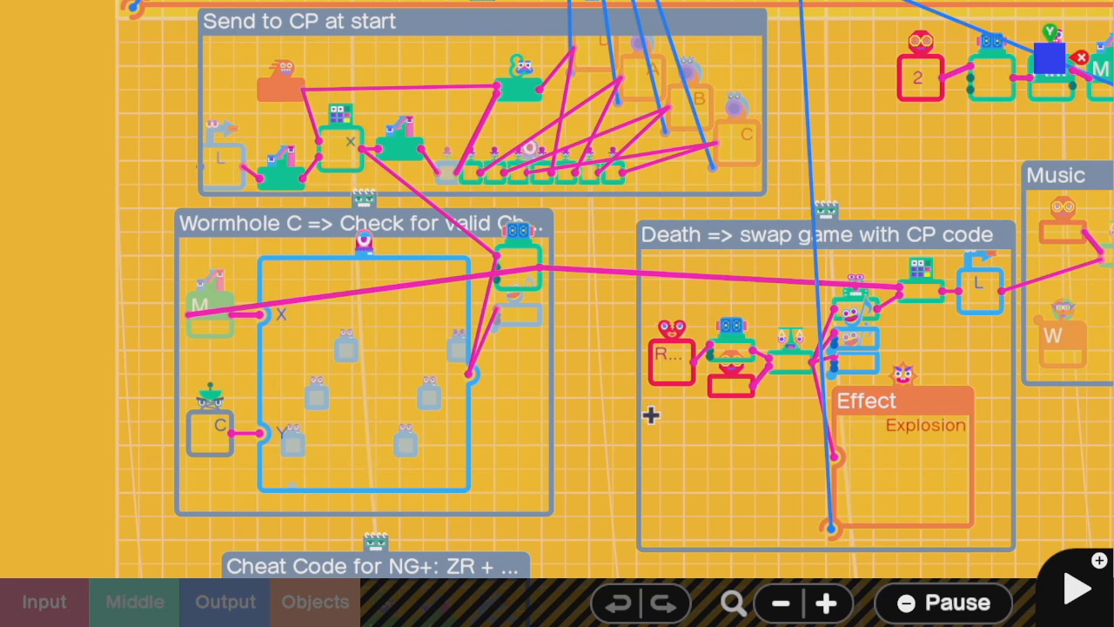
pyautogui.moveTo(543, 241)
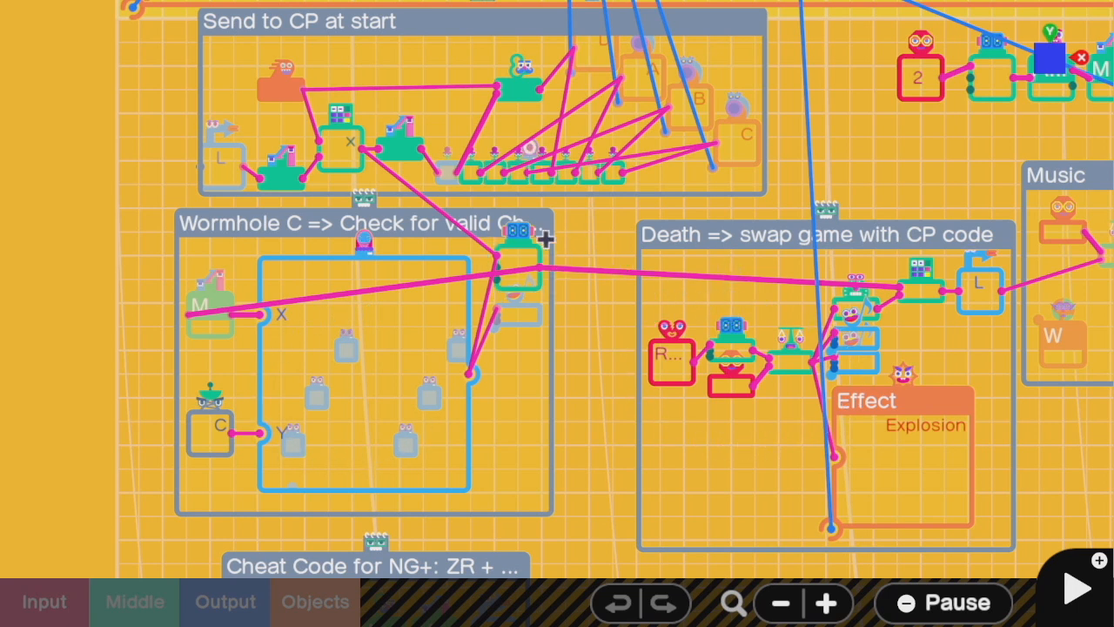